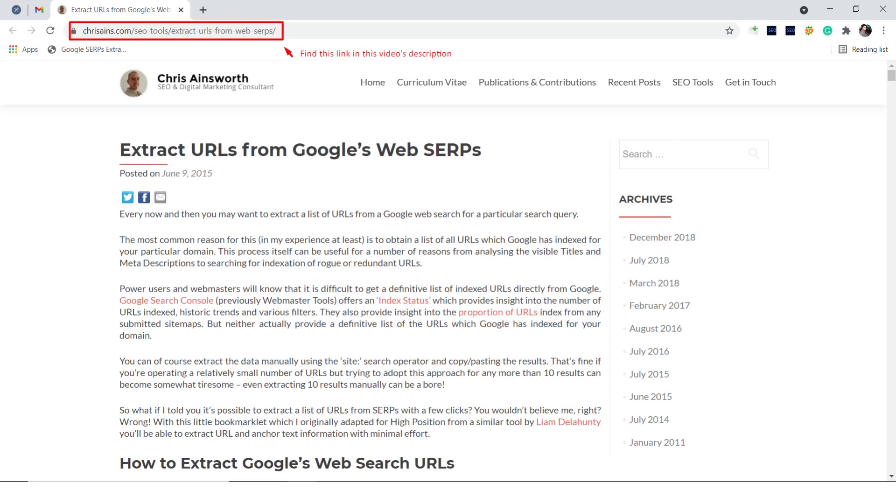
- Follow the ginfinity link in the article to reach its Chrome Web Store page
scroll("down", 3)
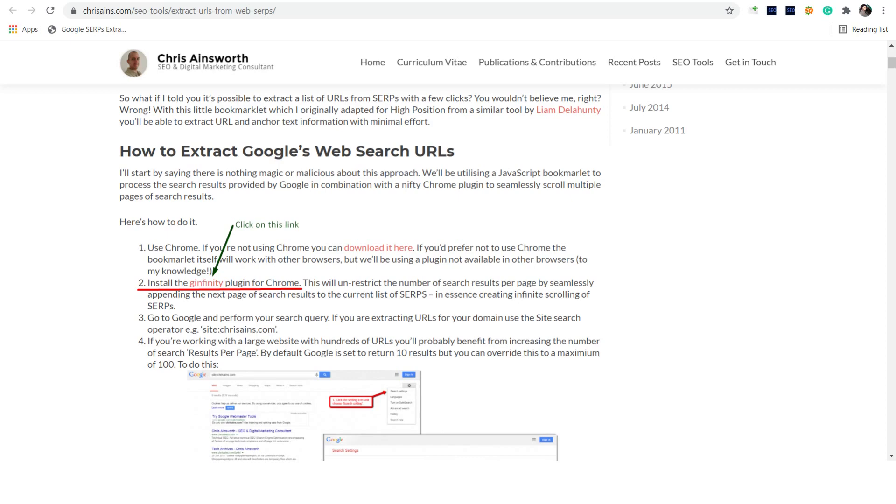
left_click(205, 281)
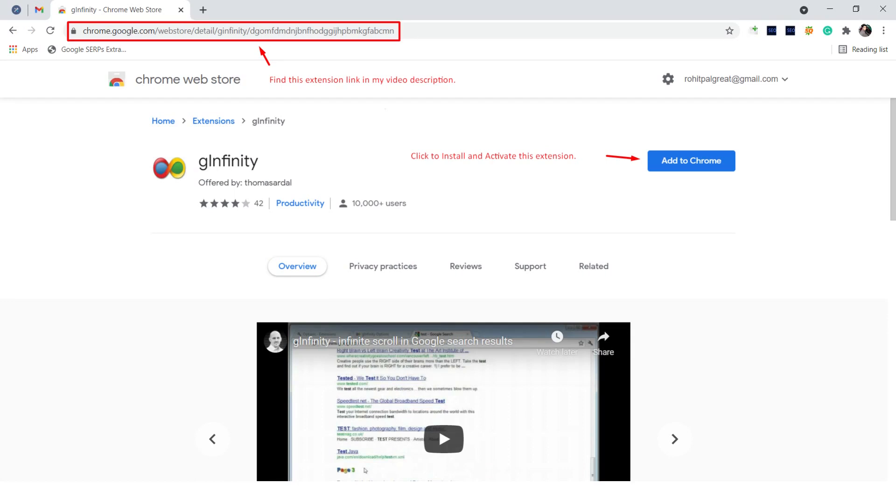
- Add gInfinity to Chrome and pin it from the Extensions menu
left_click(691, 161)
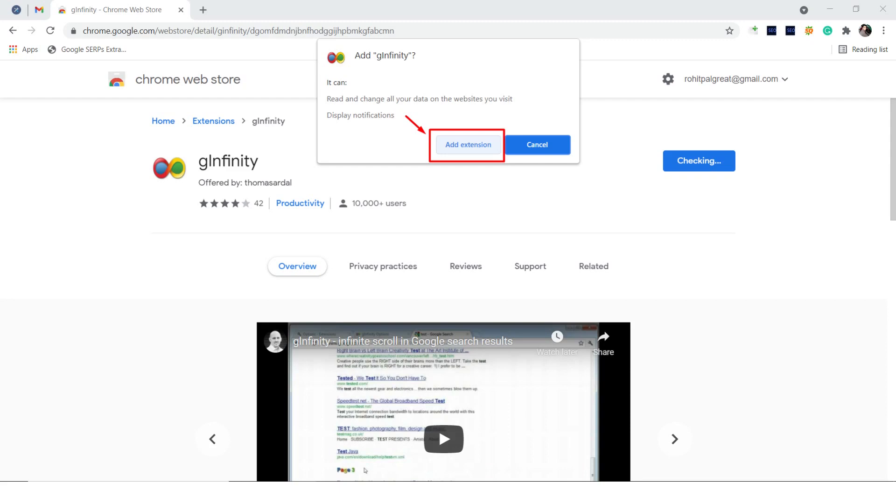
left_click(468, 145)
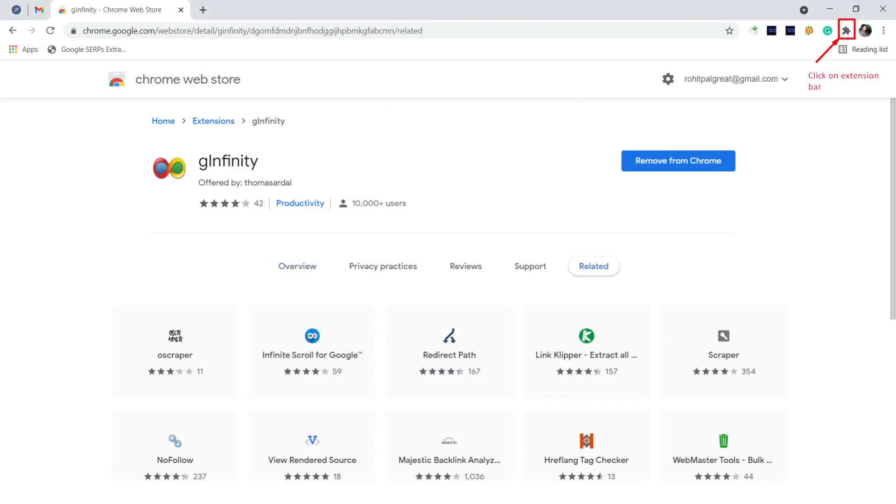
left_click(847, 30)
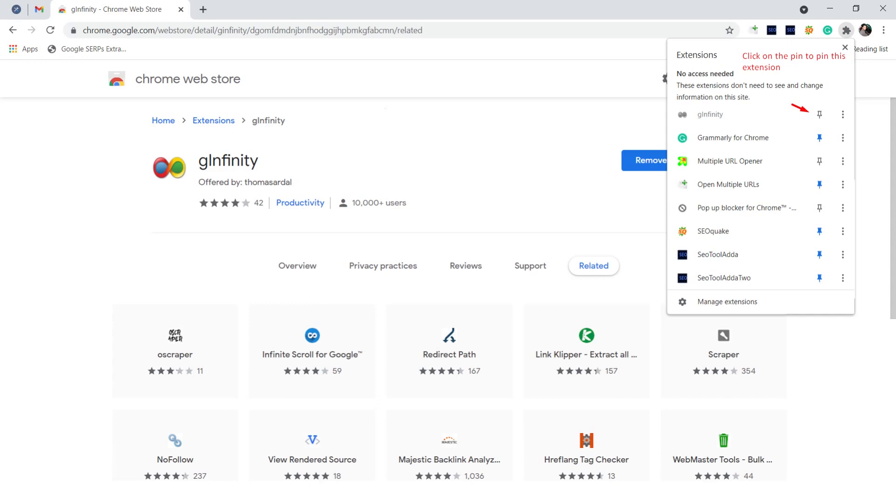
left_click(820, 114)
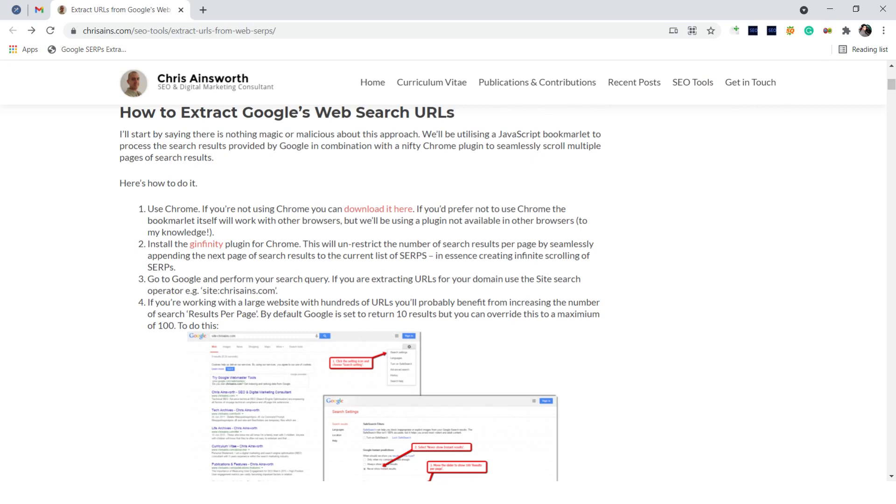
- Scroll through the article's remaining steps before heading to google.com
scroll("down", 3)
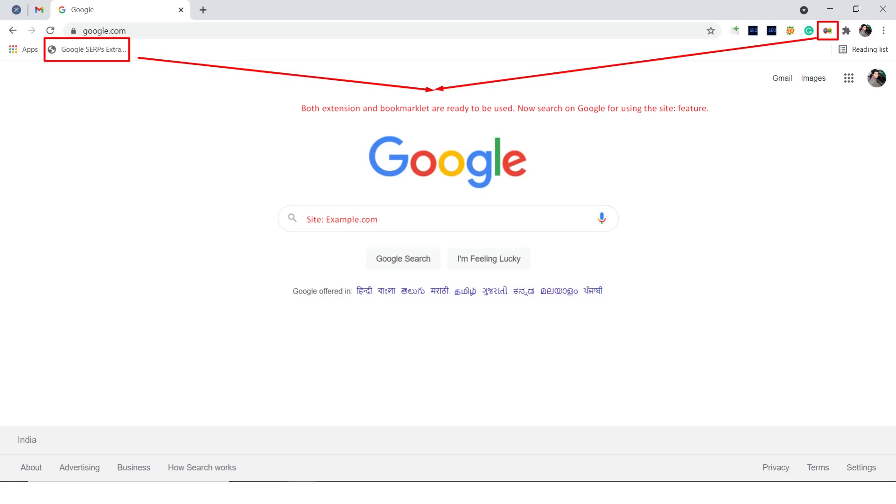
- Search site:backlinko.com and scroll so gInfinity loads results down to page 30
type("site:backlinko.com")
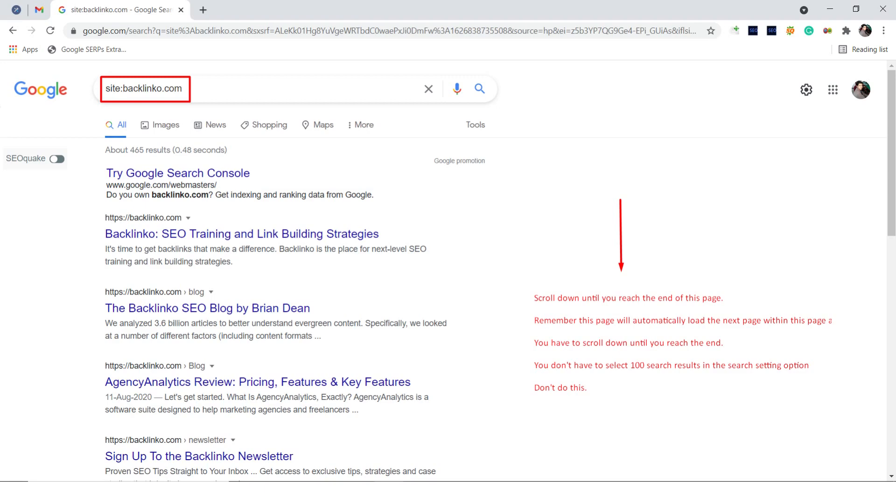
scroll("down", 3)
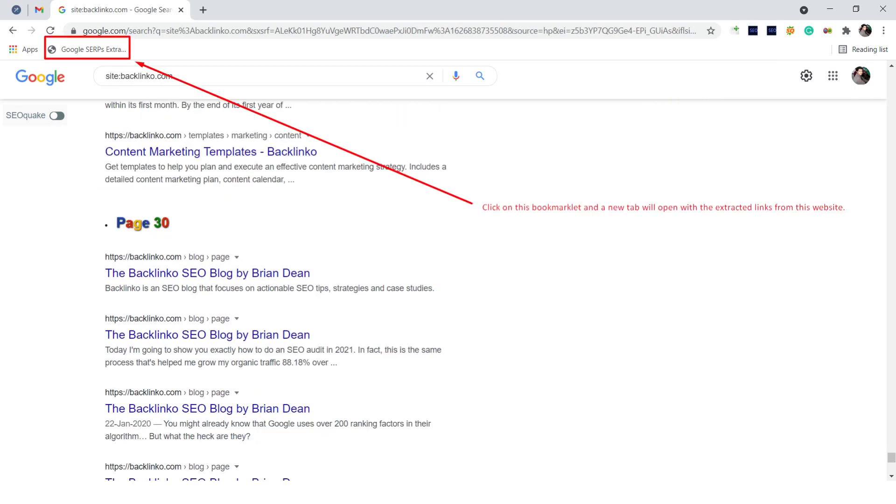
- Run the Google SERPs Extraction bookmarklet and select the extracted URL list
left_click(87, 49)
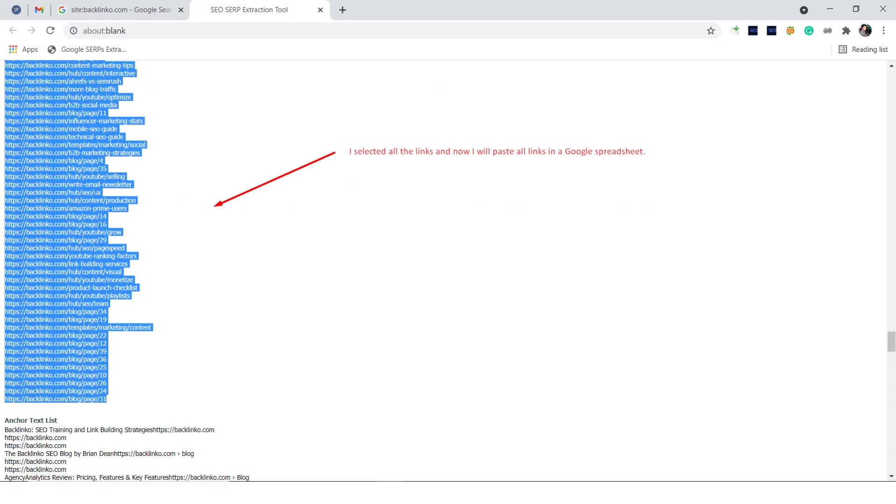
left_click(119, 10)
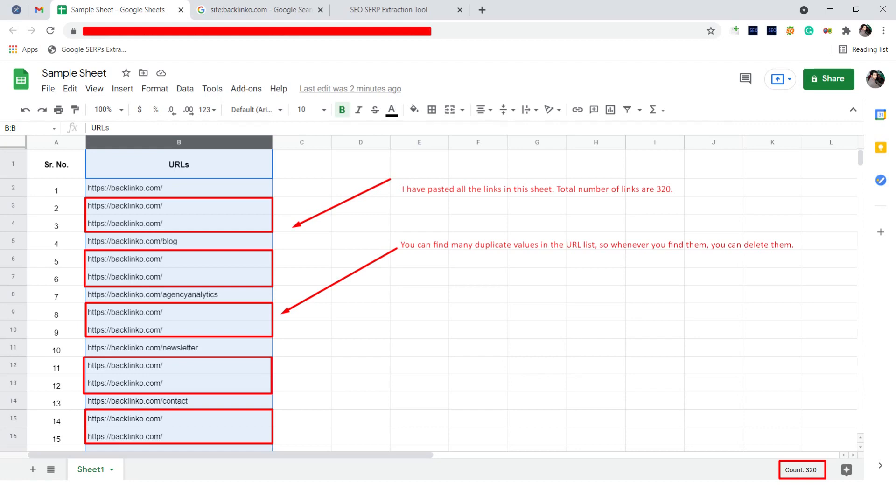
- Switch to the Sample Sheet tab to paste the 320 URLs into column B
left_click(258, 9)
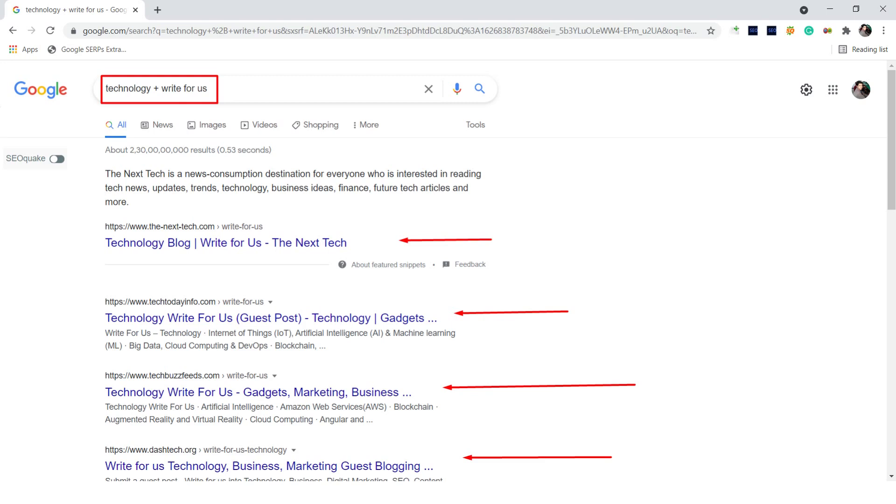
- Navigate to squoosh.app from the address bar
type("squoosh.app/editor")
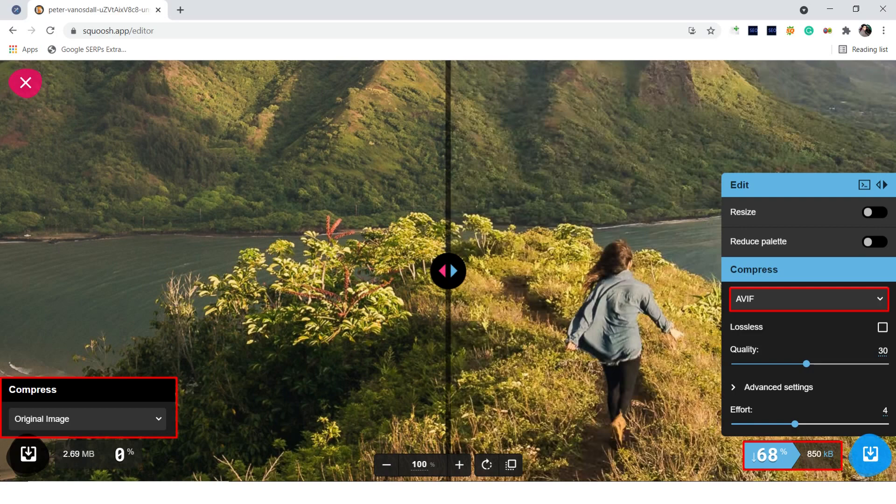
- Expand the Compress format list after the AVIF quality-30 result
left_click(808, 299)
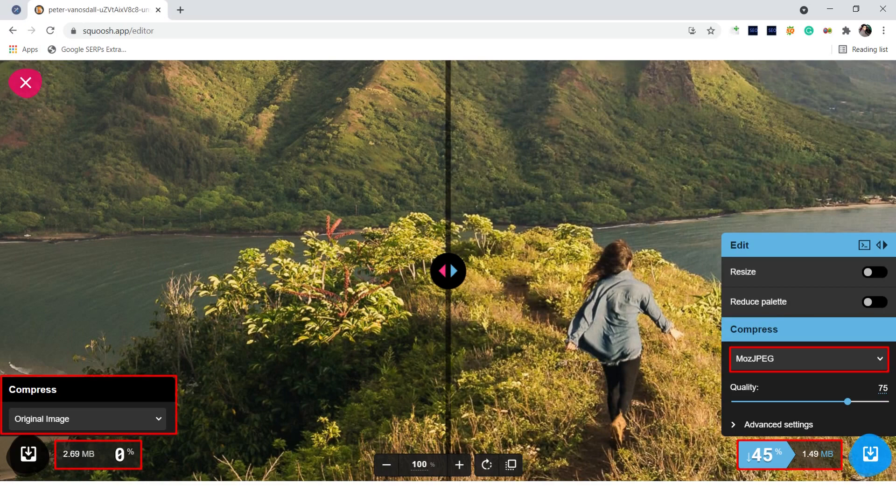
- Choose MozJPEG at quality 75, shrinking the image to 1.49 MB
left_click(806, 358)
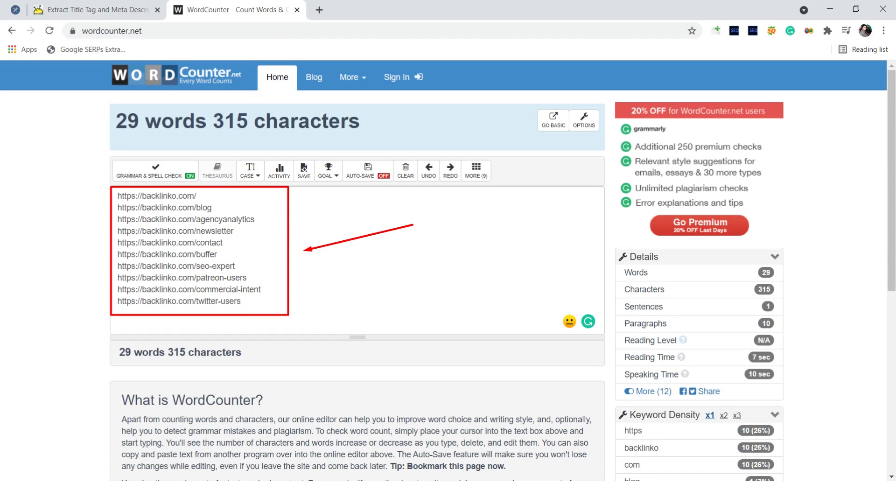
- Switch tabs to carry the ten counted URLs over to BuzzStream's extractor
left_click(94, 9)
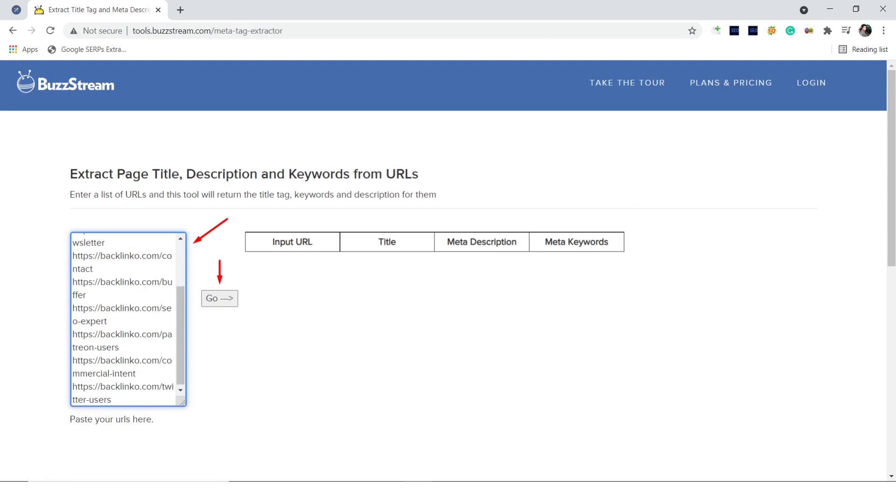
- Extract titles and meta descriptions for the pasted URLs and download the results as CSV
left_click(218, 298)
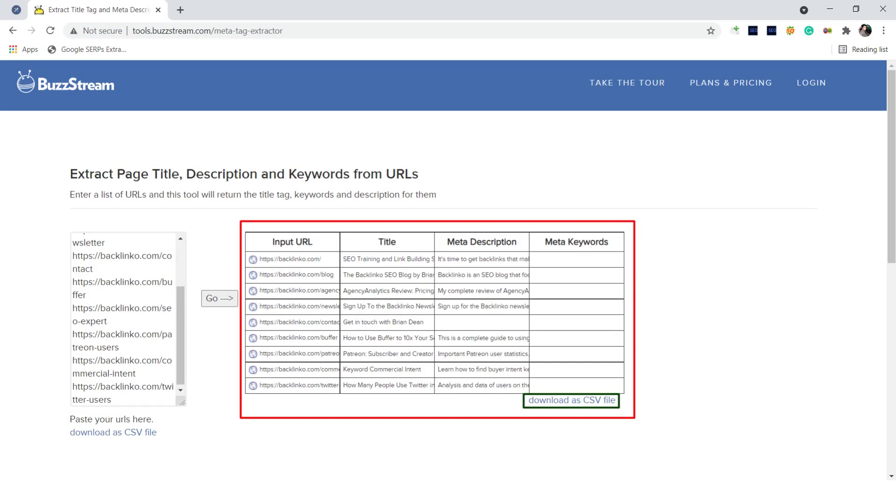
left_click(571, 400)
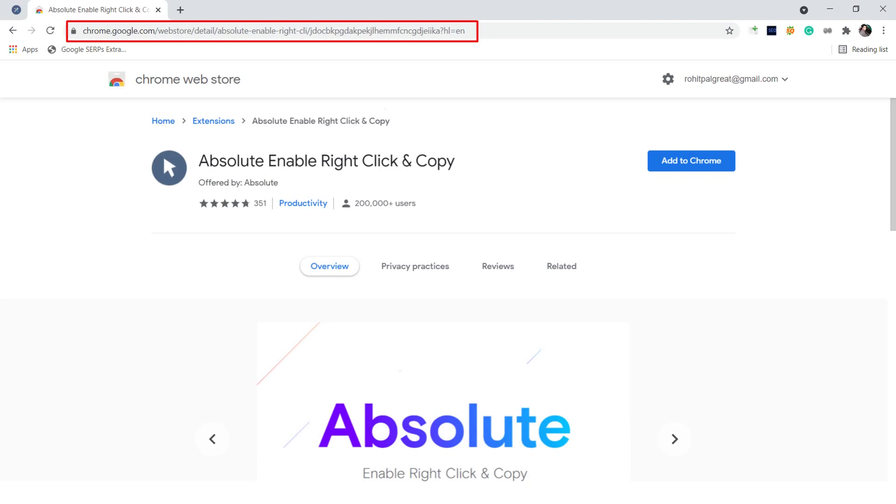
- Open the Absolute Enable Right Click & Copy listing in the Chrome Web Store
left_click(691, 161)
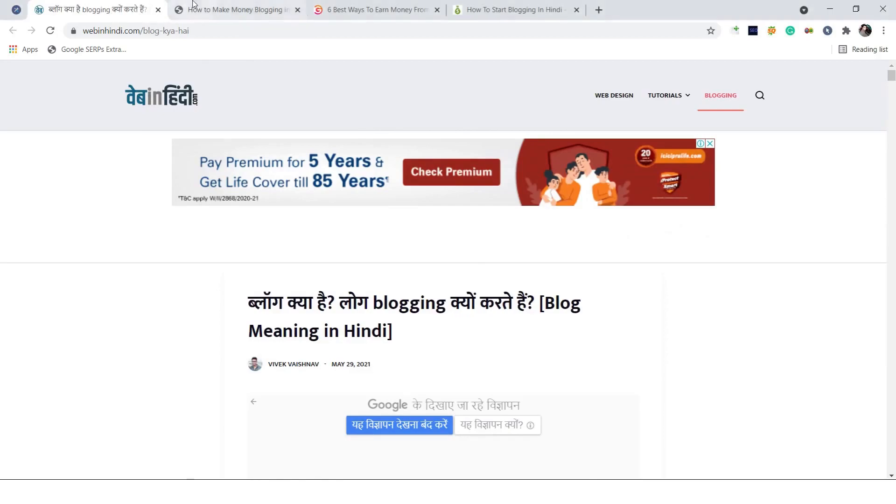
- Browse the open Hindi blogging article tabs and scroll the webinhindi.com blog article
left_click(238, 9)
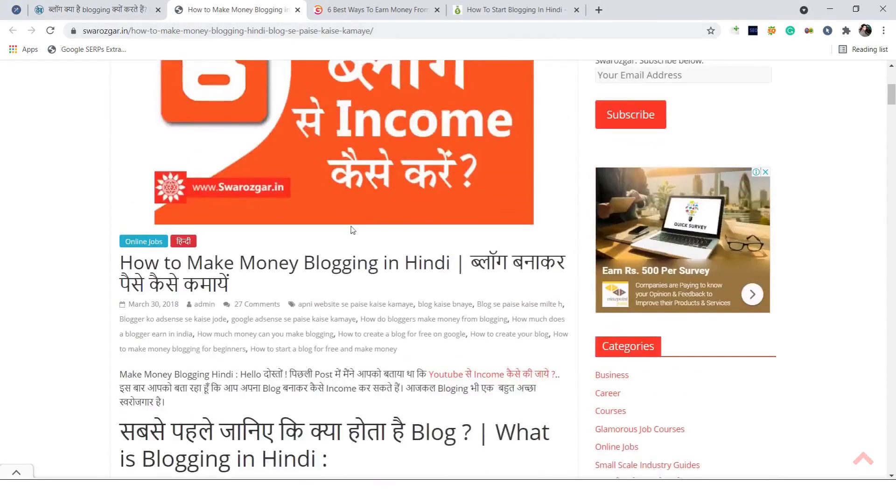
left_click(375, 9)
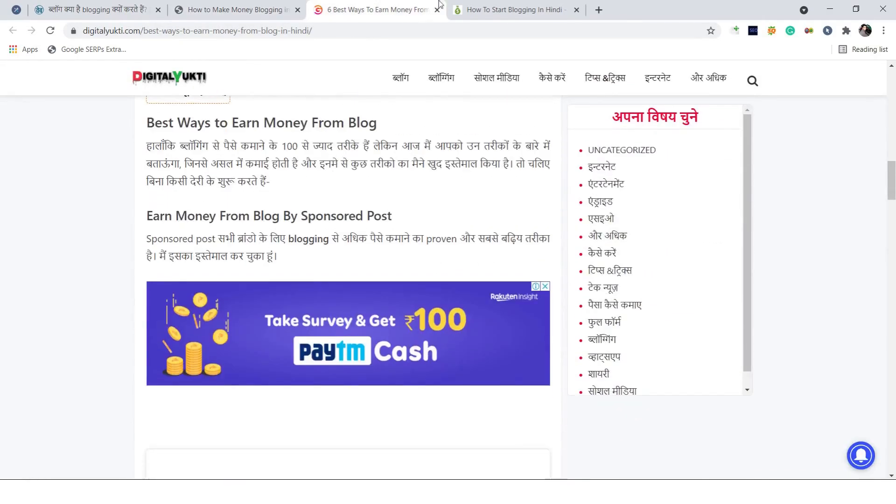
left_click(515, 10)
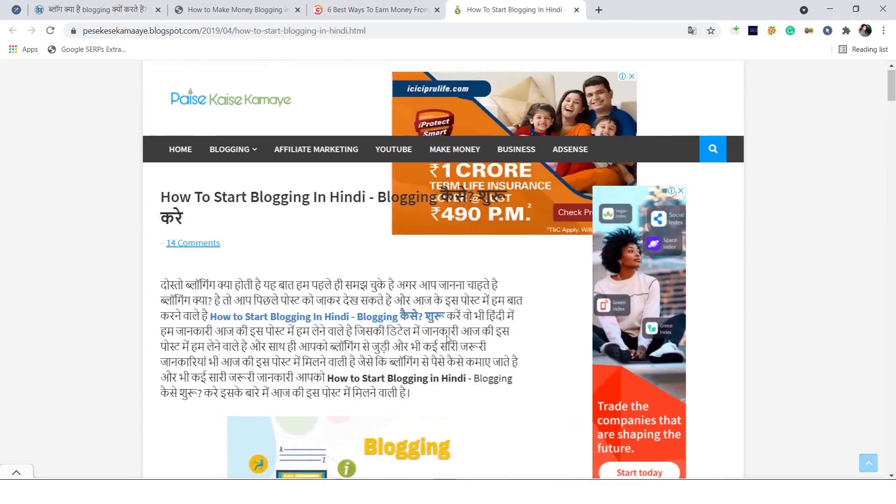
left_click(95, 9)
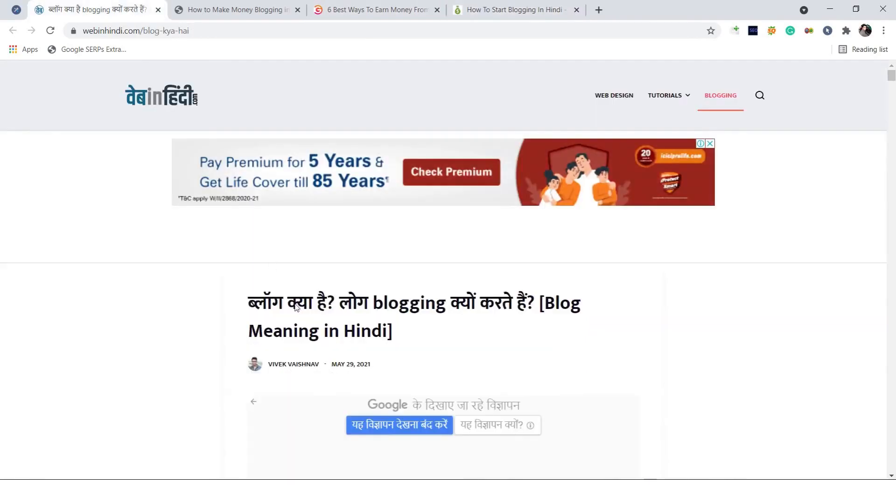
scroll("down", 3)
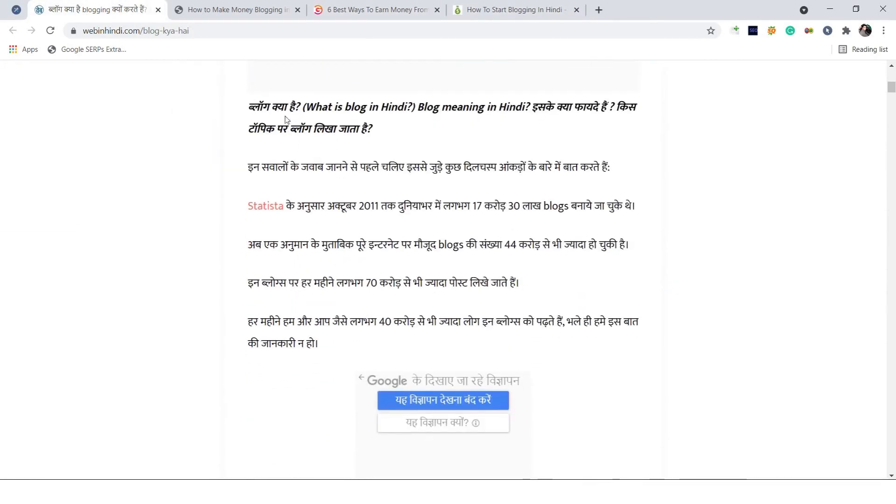
mouse_move(330, 180)
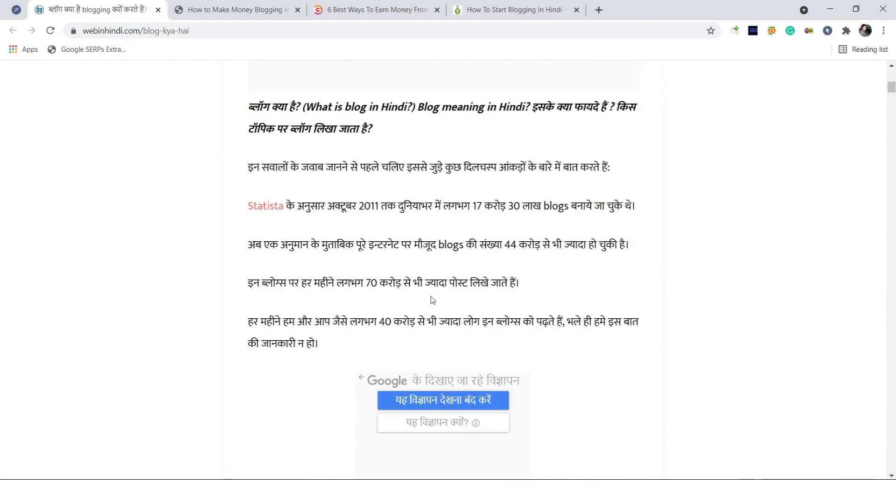
mouse_move(271, 15)
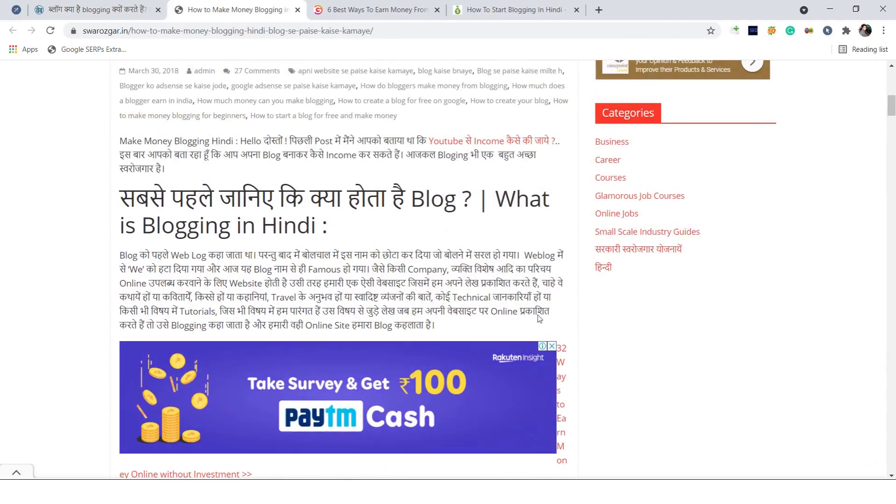
scroll("down", 3)
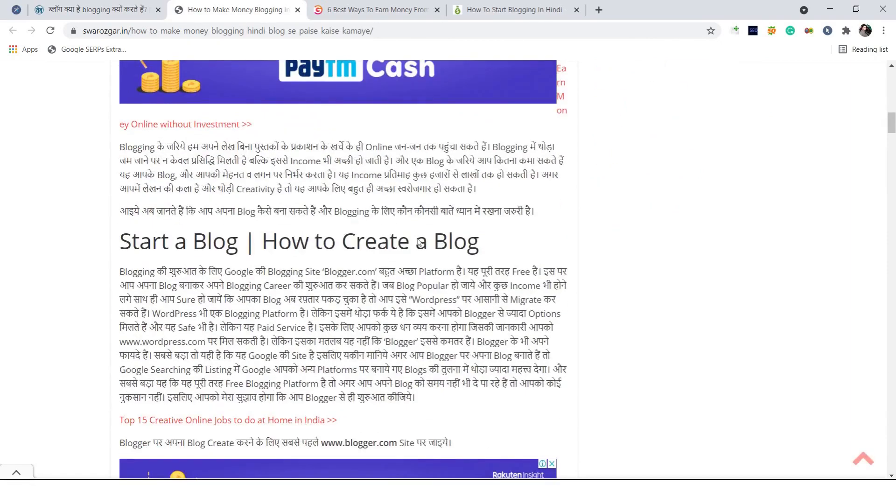
- Revisit the earning and start-blogging articles, return to webinhindi.com's Contents box, then bring up the copy-enabling extension
left_click(375, 9)
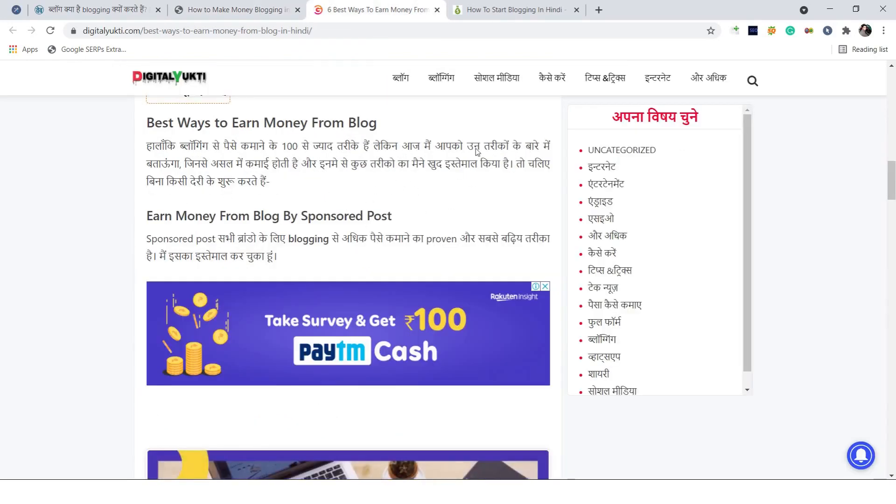
scroll("down", 3)
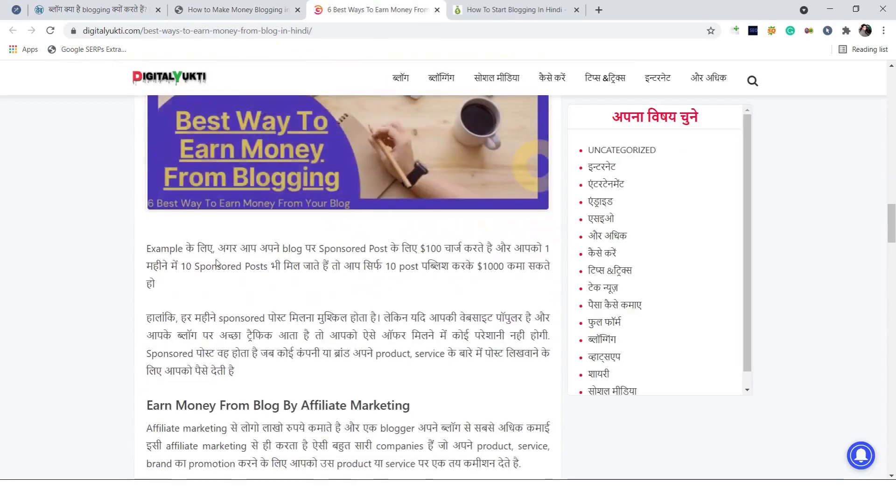
left_click(516, 9)
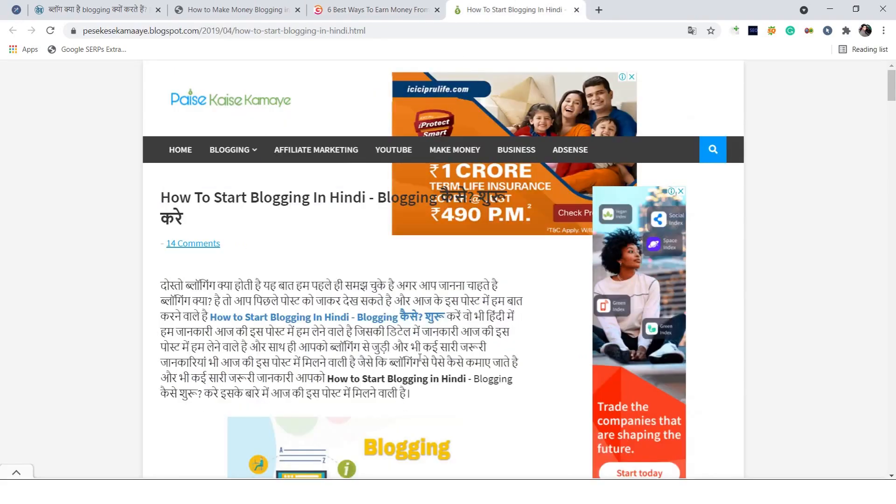
left_click(375, 10)
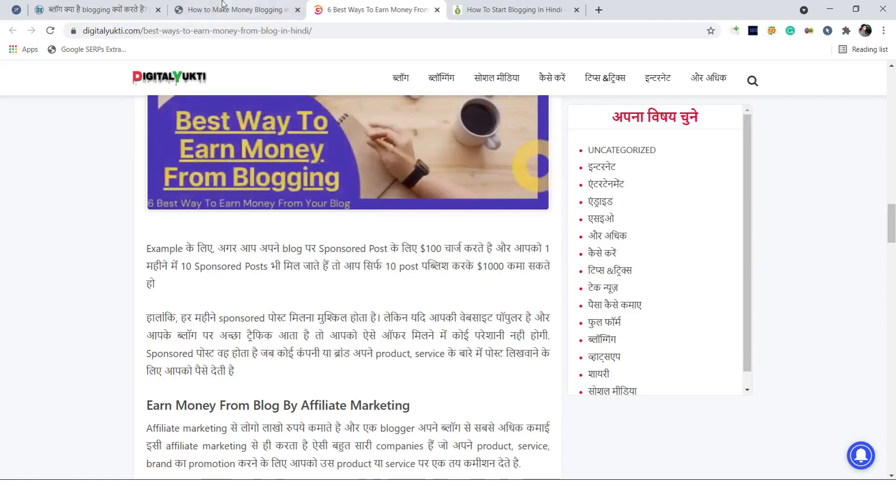
left_click(92, 9)
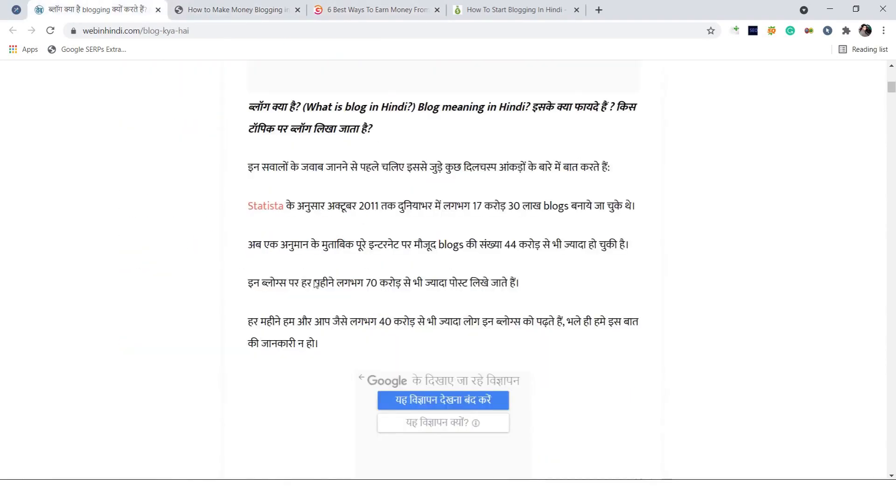
scroll("up", 3)
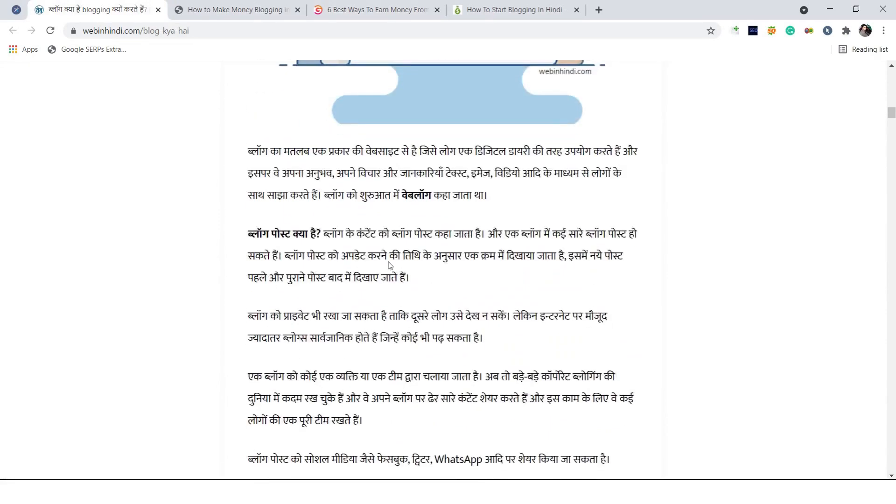
mouse_move(415, 264)
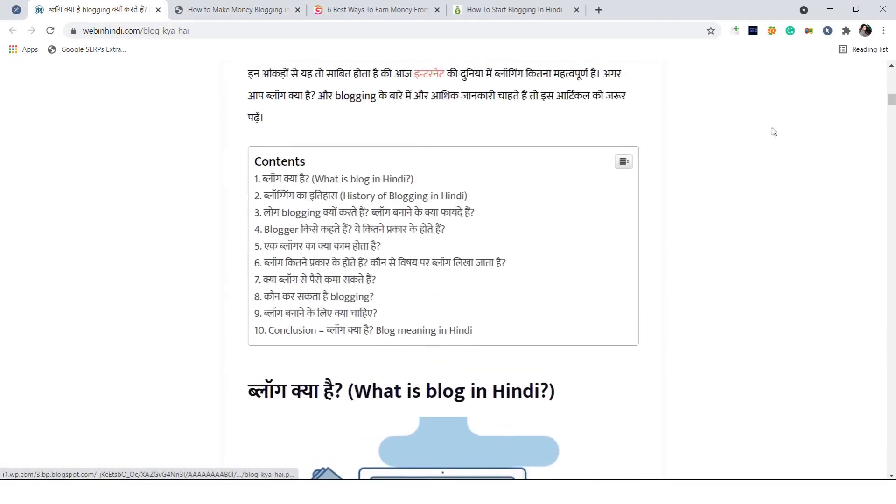
left_click(827, 30)
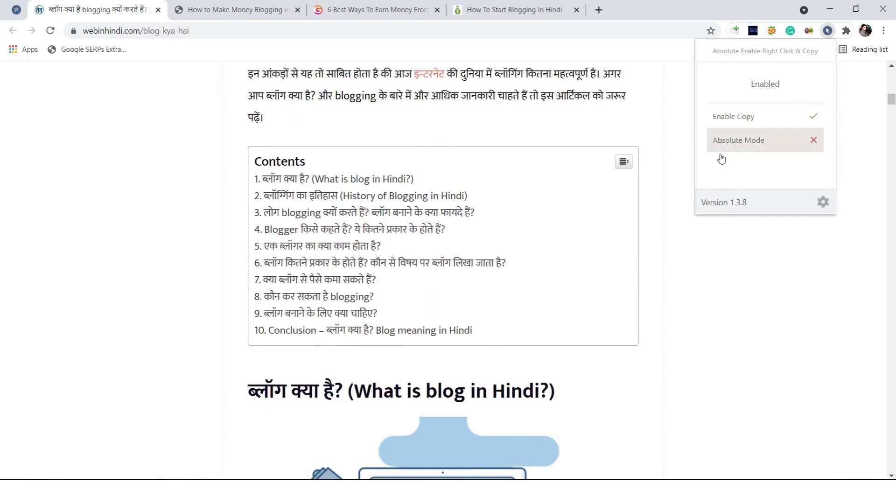
- Enable copying on the swarozgar.in and DigitalYukti blogging articles via the extension icon
right_click(365, 169)
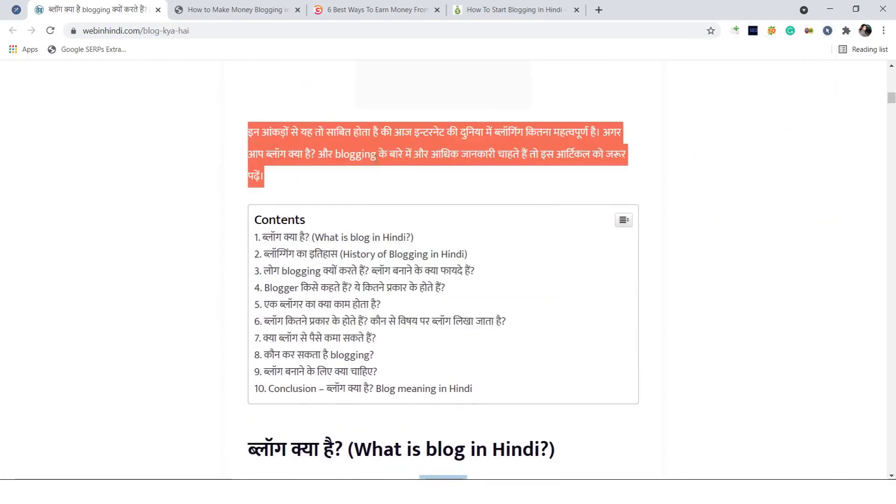
scroll("down", 3)
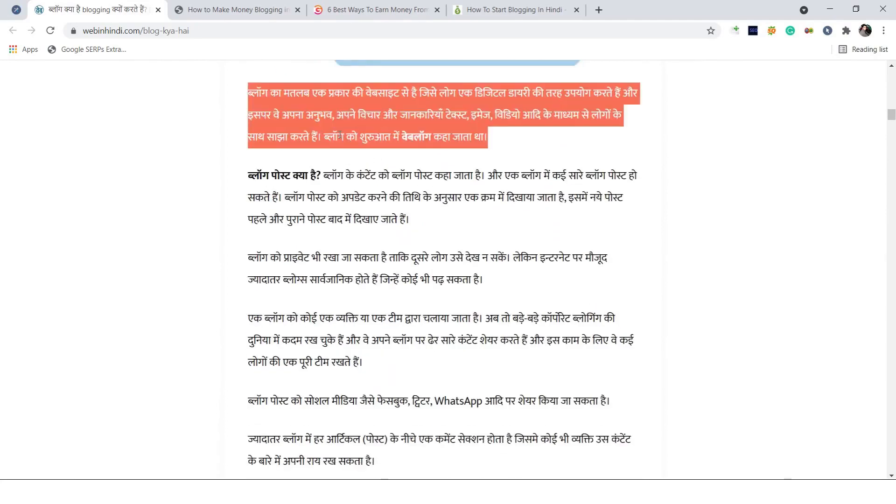
left_click(234, 9)
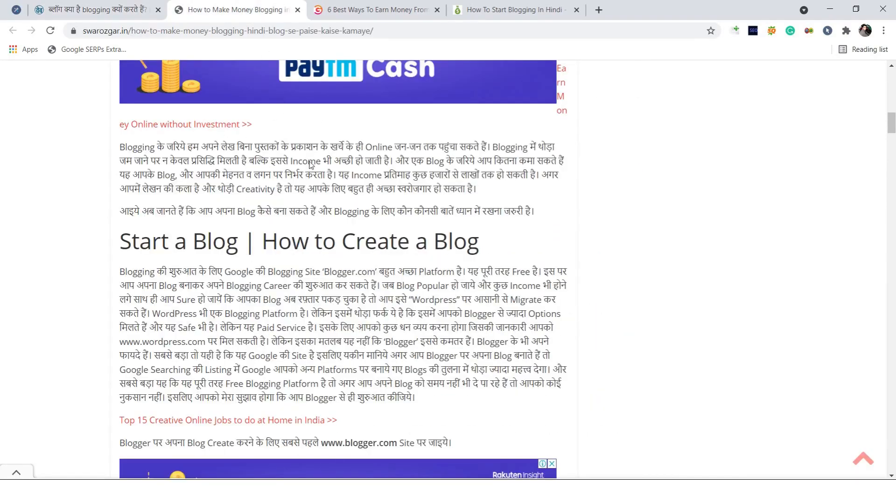
left_click(826, 30)
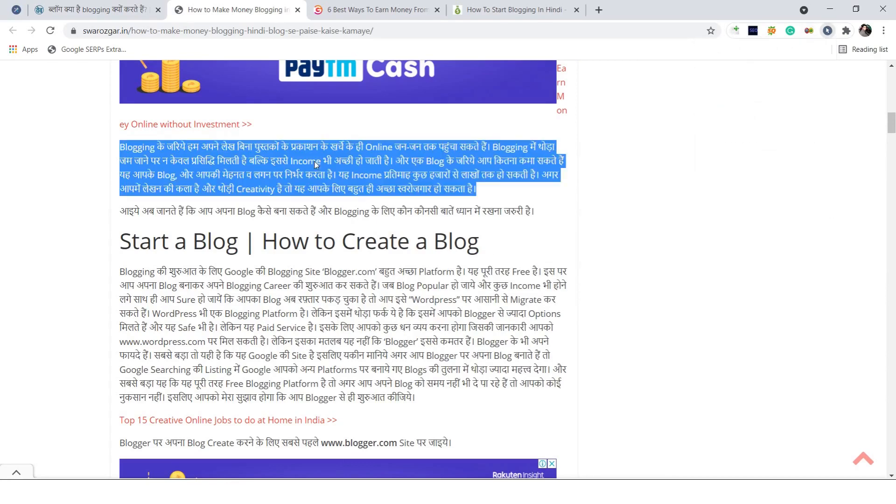
left_click(376, 9)
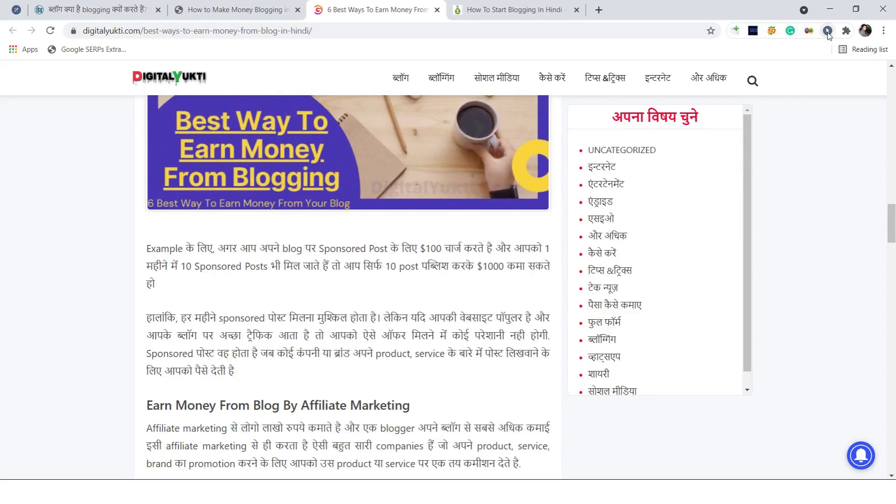
left_click(827, 31)
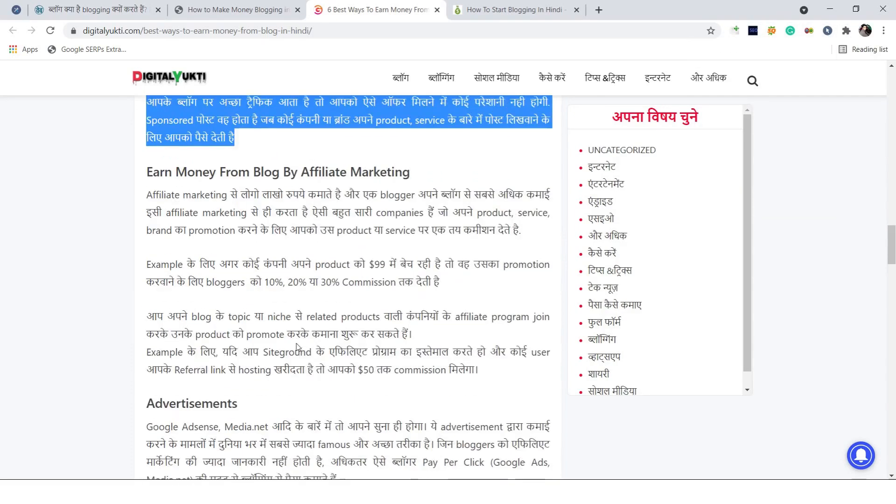
- Enable copying on the How To Start Blogging In Hindi article and select a passage of its text
left_click(514, 9)
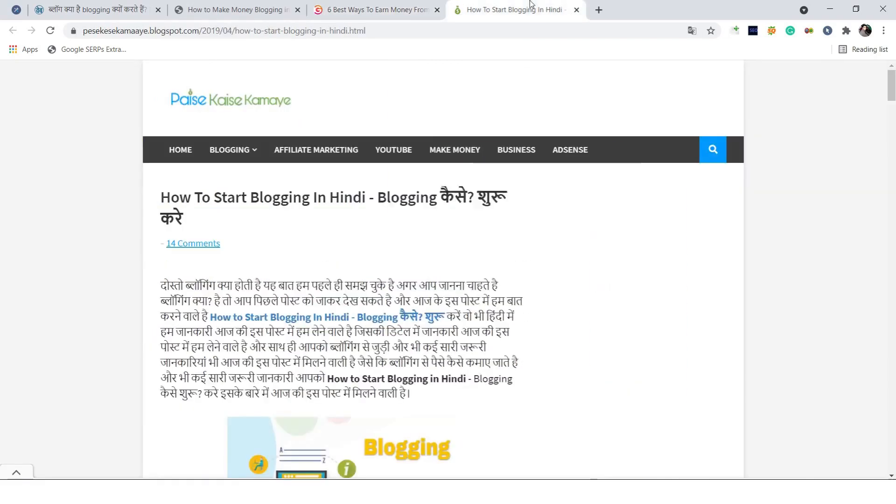
left_click(828, 30)
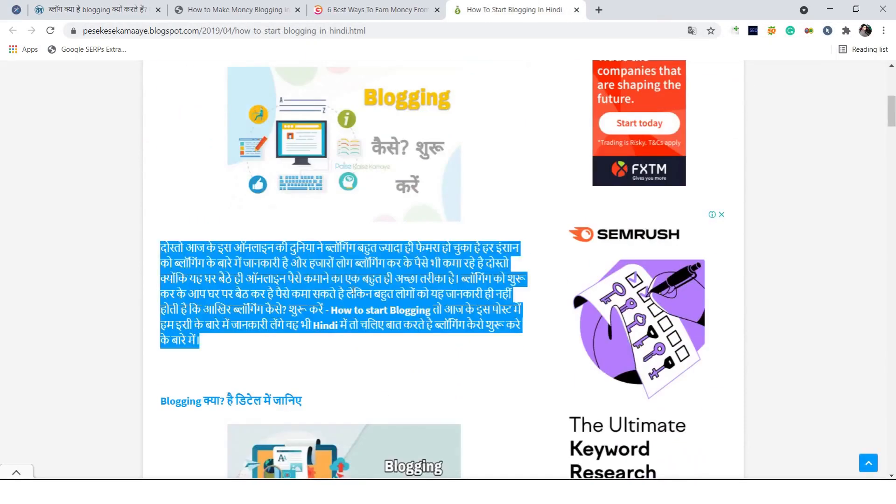
scroll("down", 3)
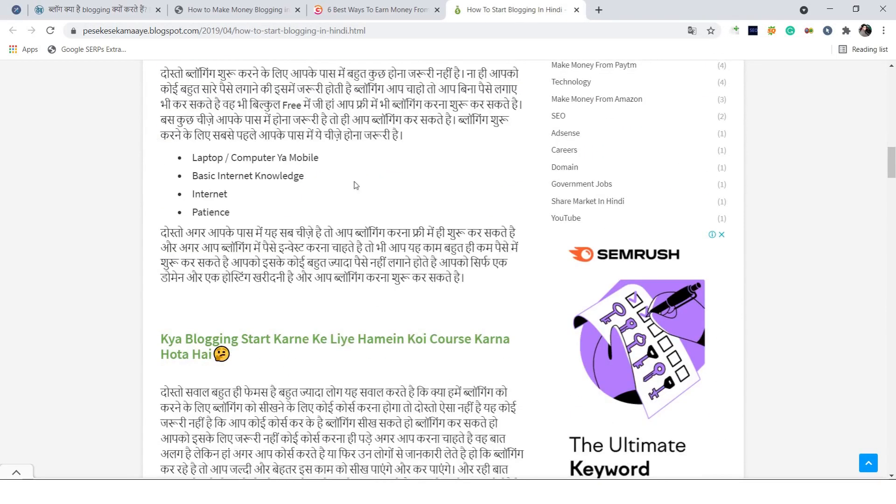
left_click_drag(161, 73, 402, 137)
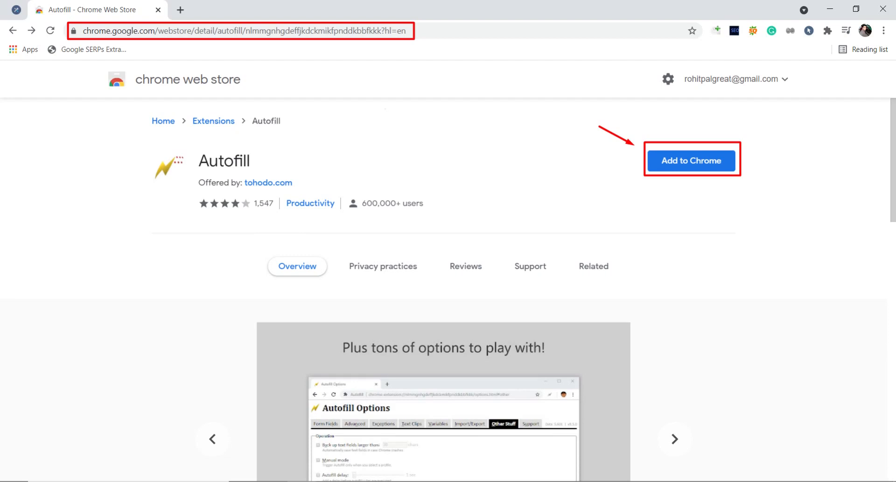
- Install the Autofill extension from the Chrome Web Store, confirming the add prompt
left_click(690, 161)
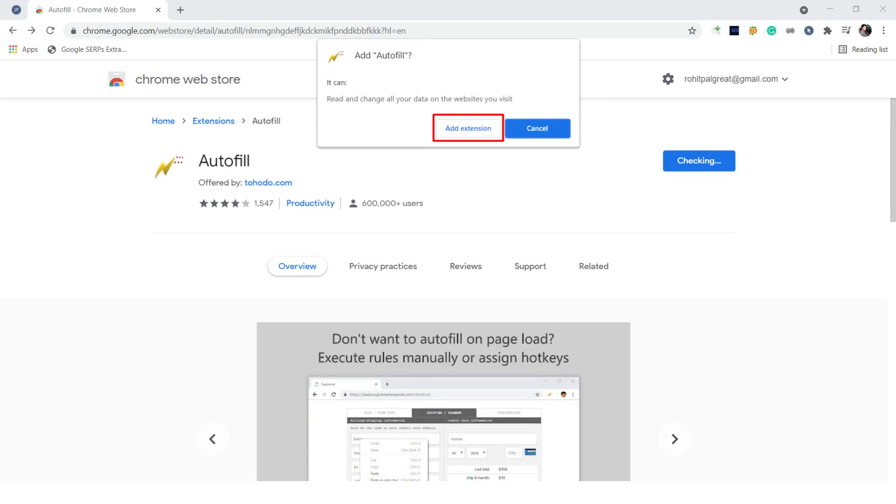
left_click(467, 128)
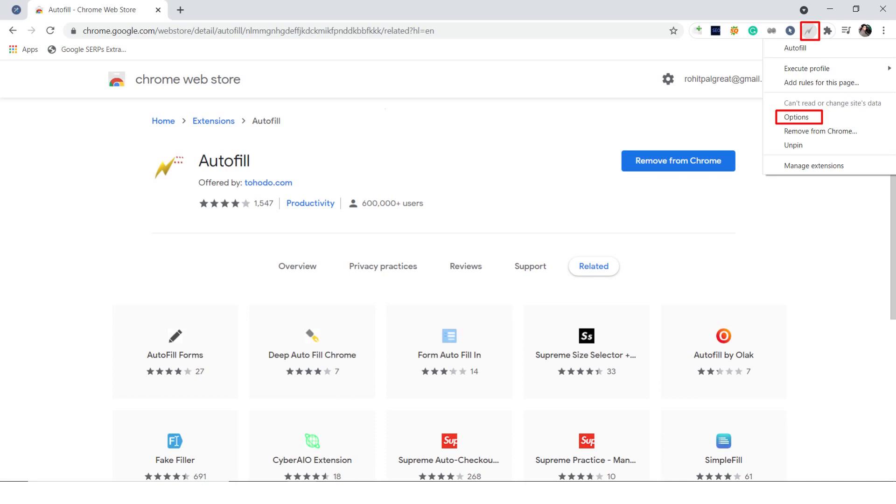
- Open Autofill's options page and add a new blank Form Fields rule
left_click(797, 117)
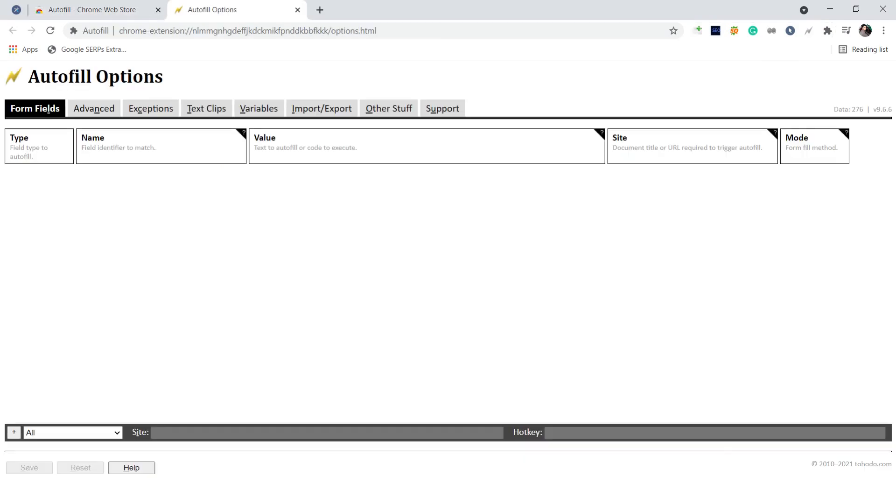
left_click(13, 433)
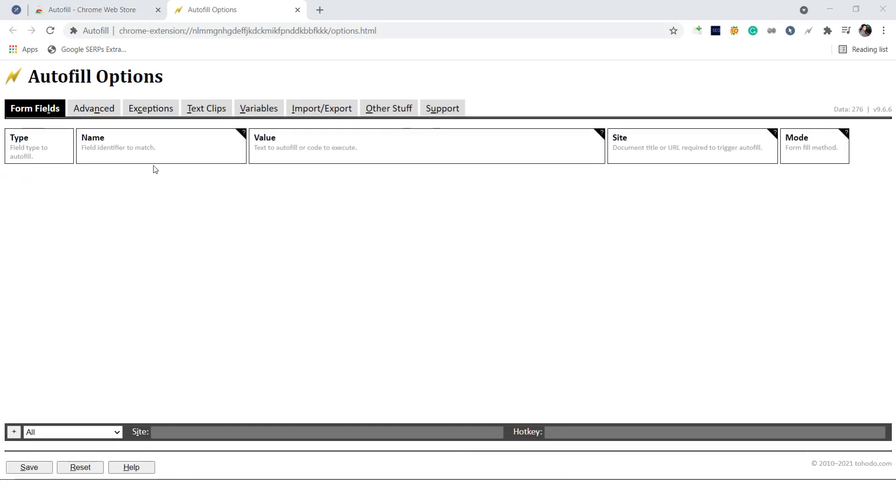
mouse_move(14, 263)
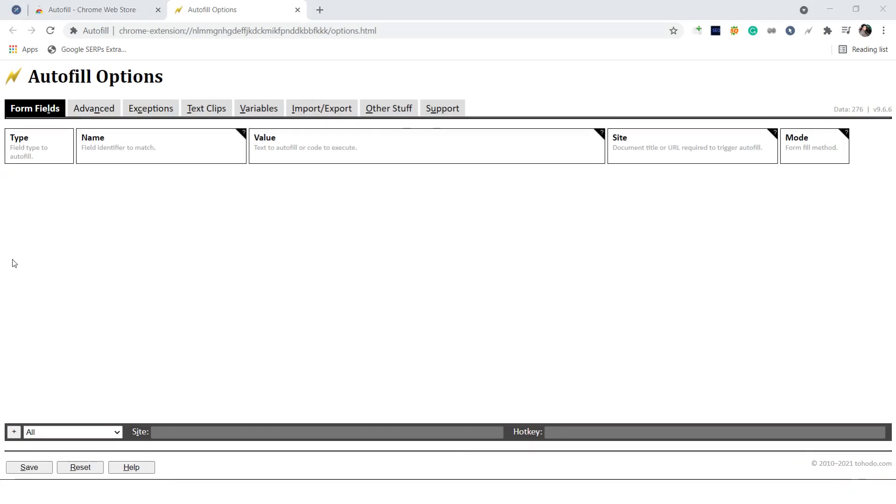
mouse_move(17, 379)
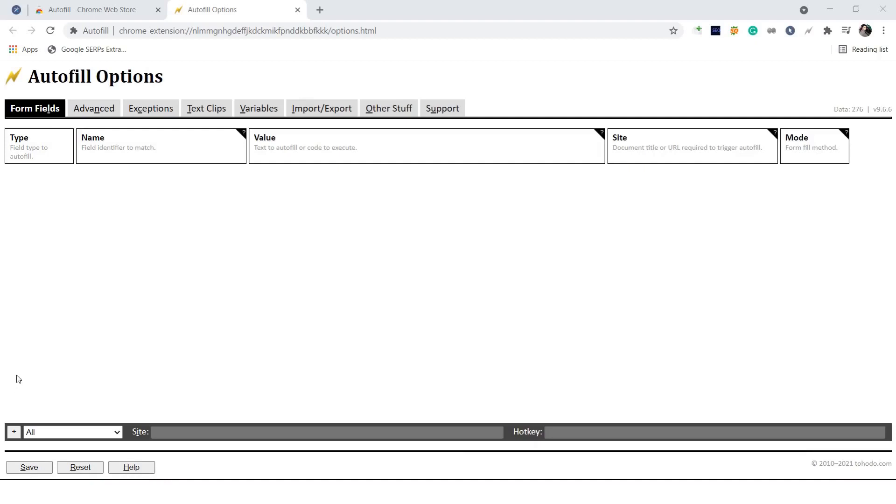
mouse_move(48, 326)
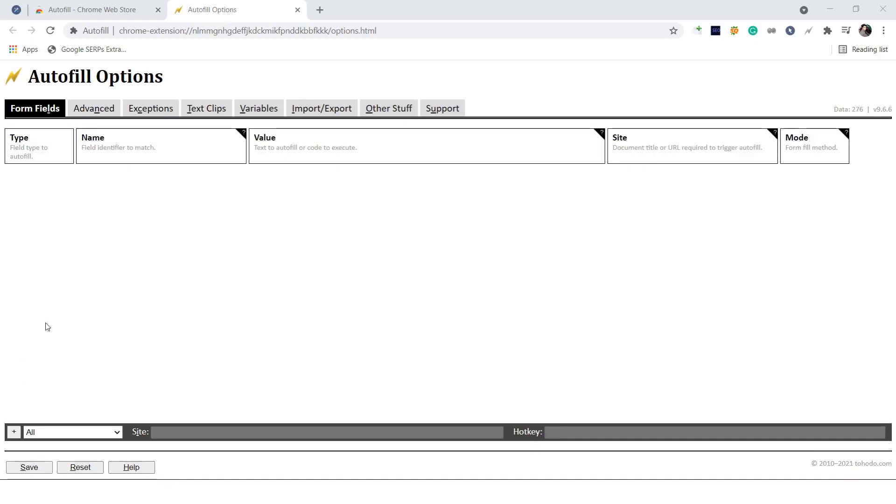
mouse_move(55, 330)
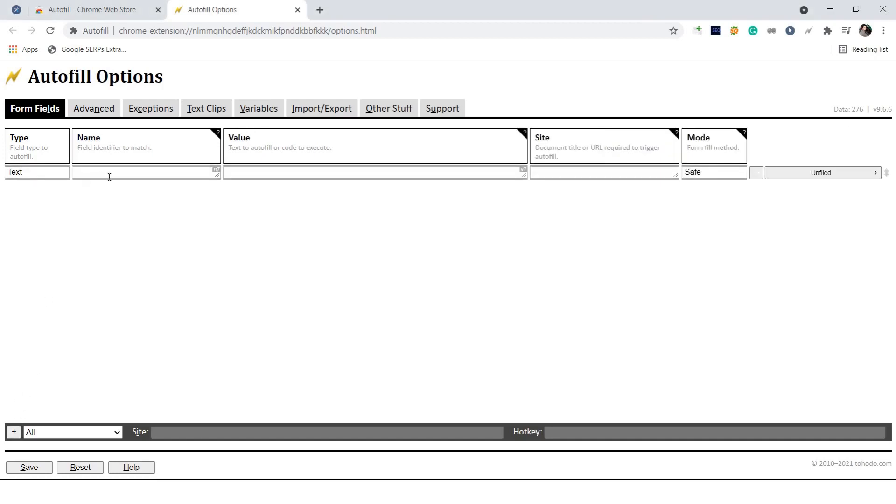
- Fill rules Username = Googleboy and Full Name = Google Boy
type("Usernn")
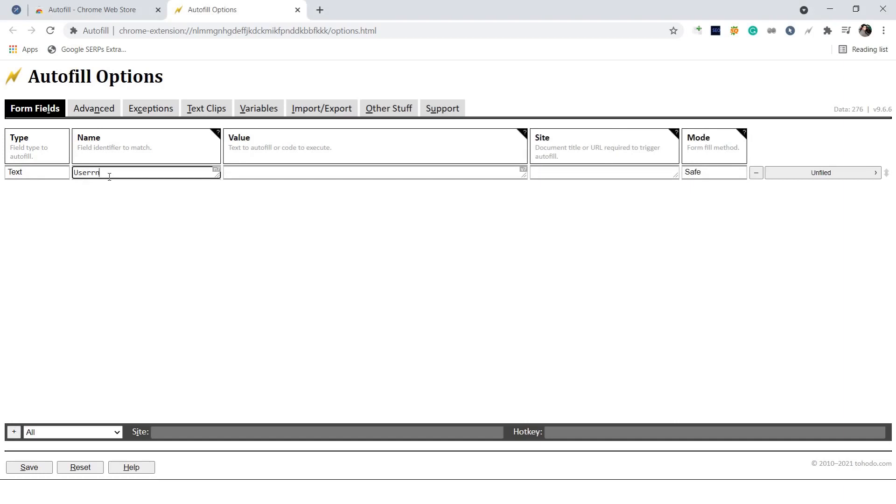
type("Username")
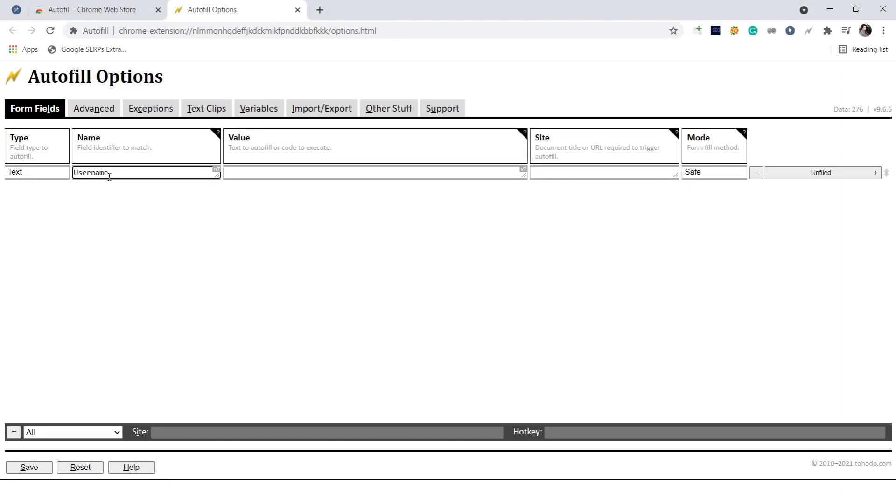
type("G")
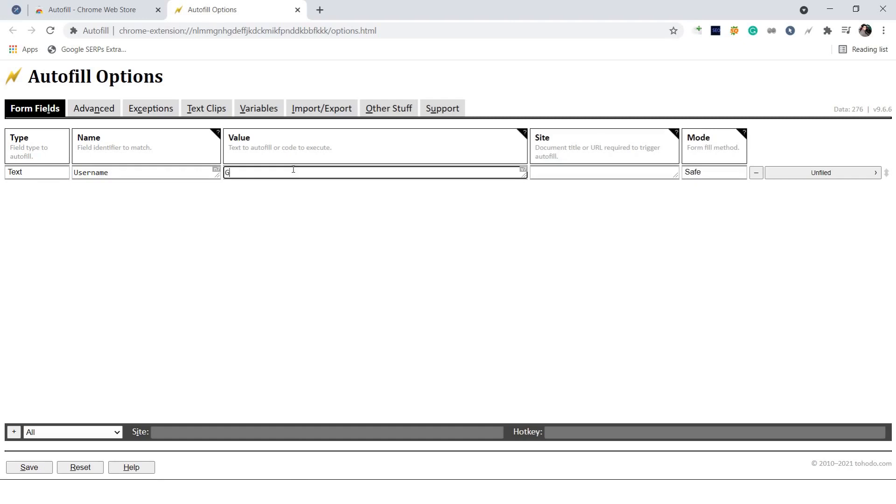
type("oogleboy")
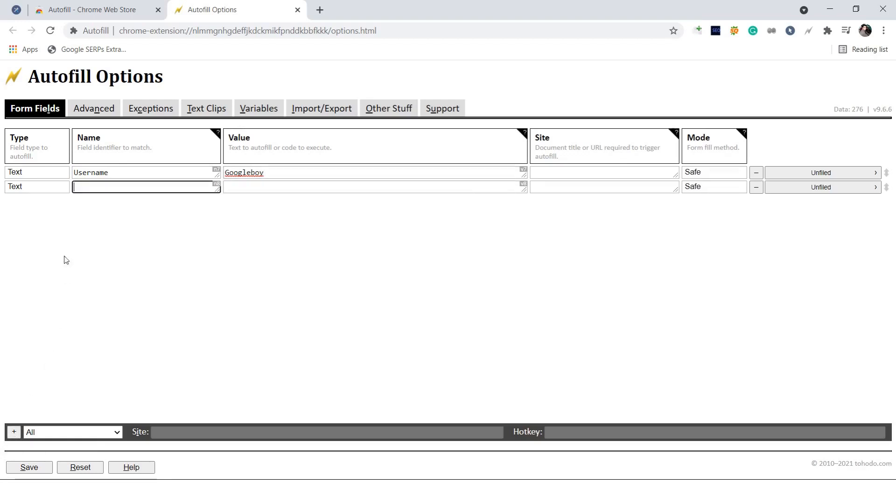
type("Name")
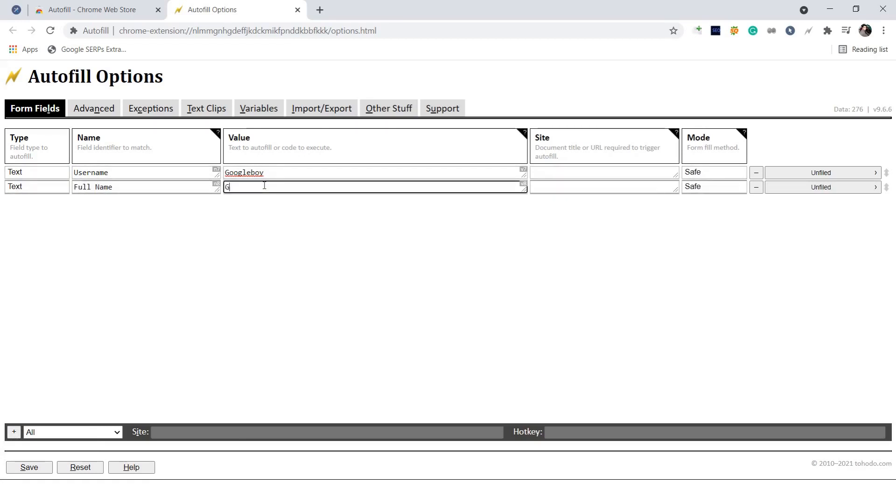
type("oogle Boy")
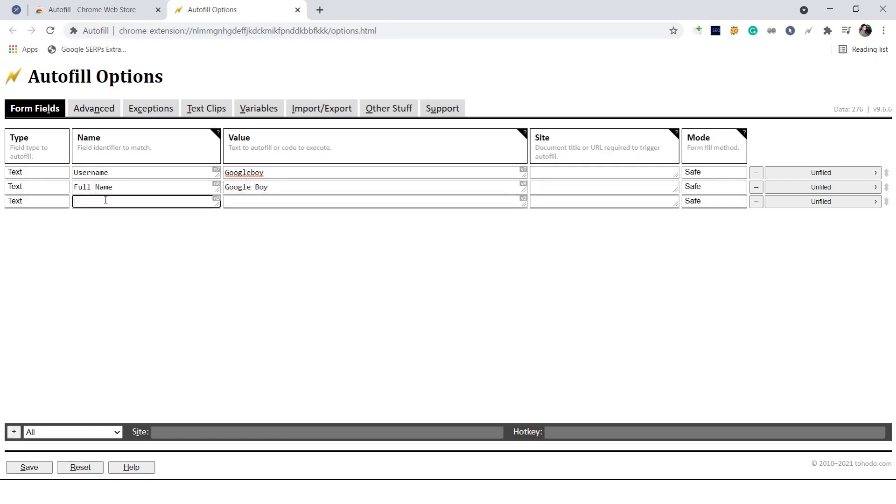
type("Email")
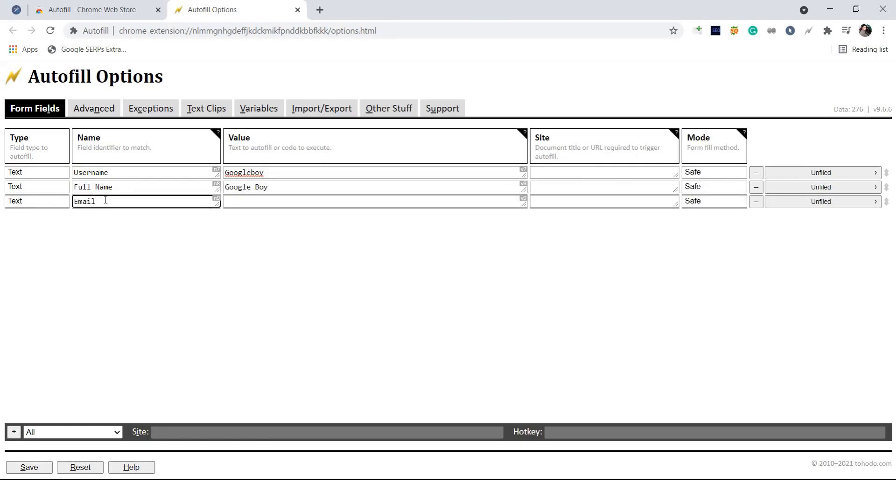
type("G")
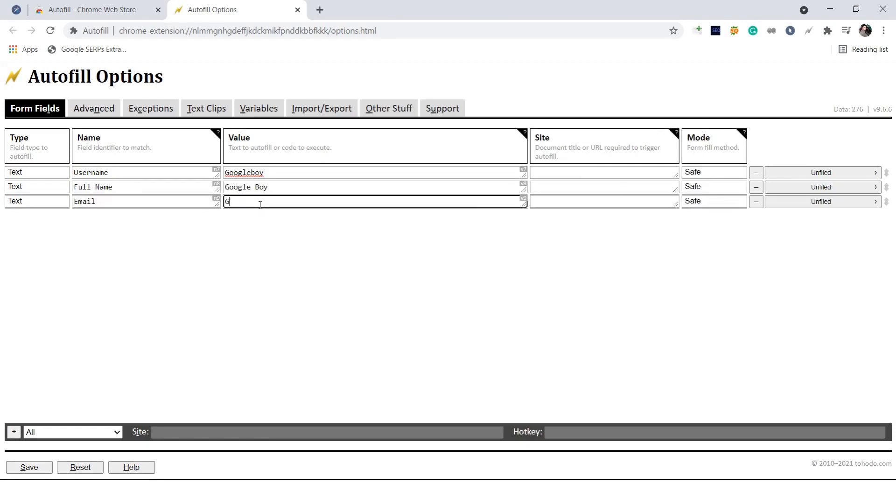
type("oogleBoy")
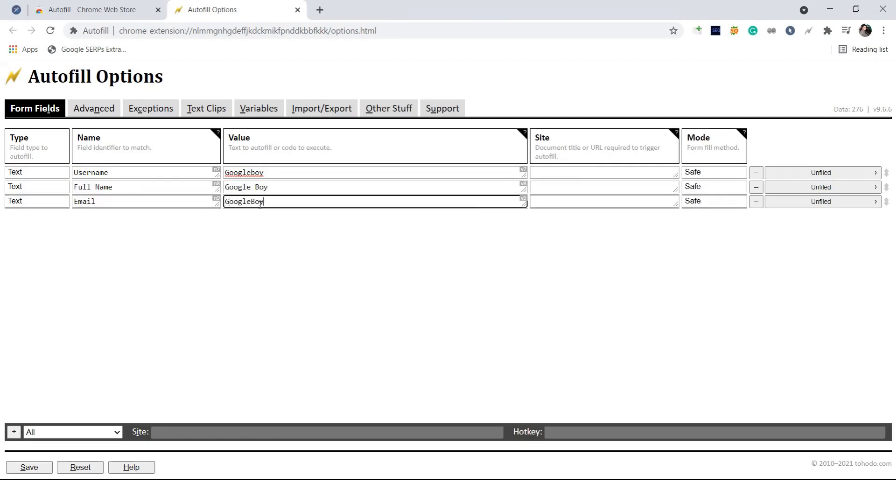
type("@G")
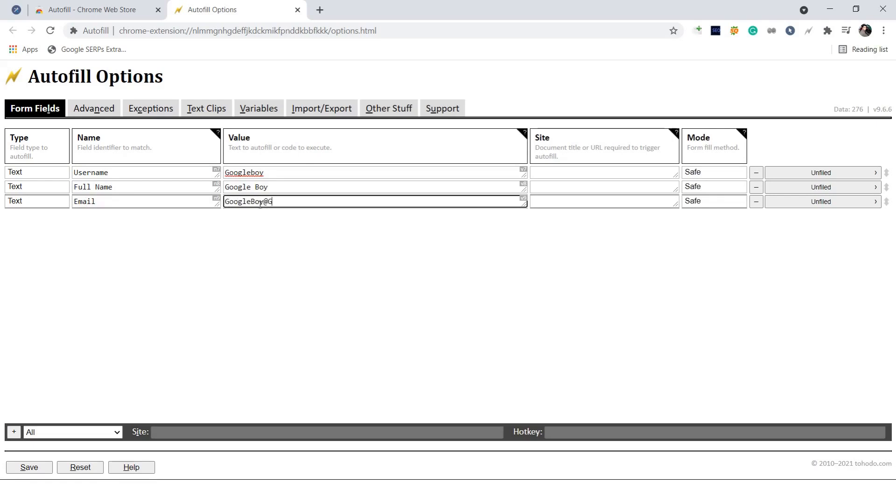
type("TestEmail.")
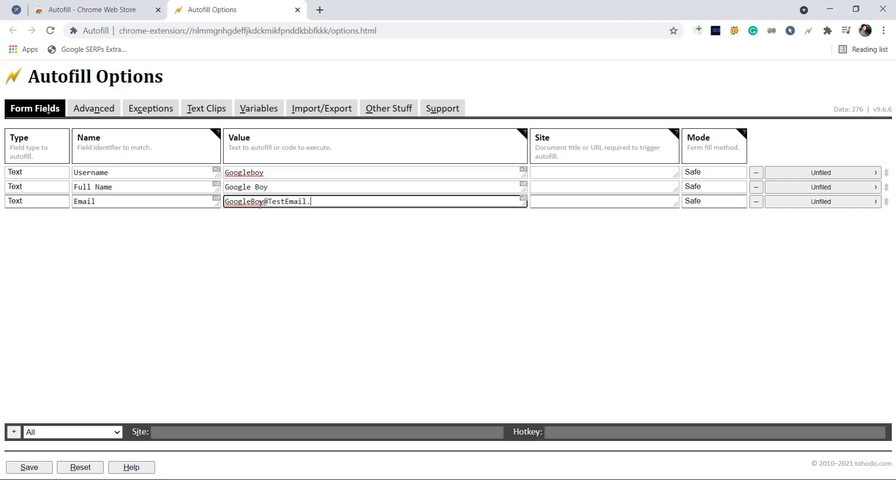
type("com")
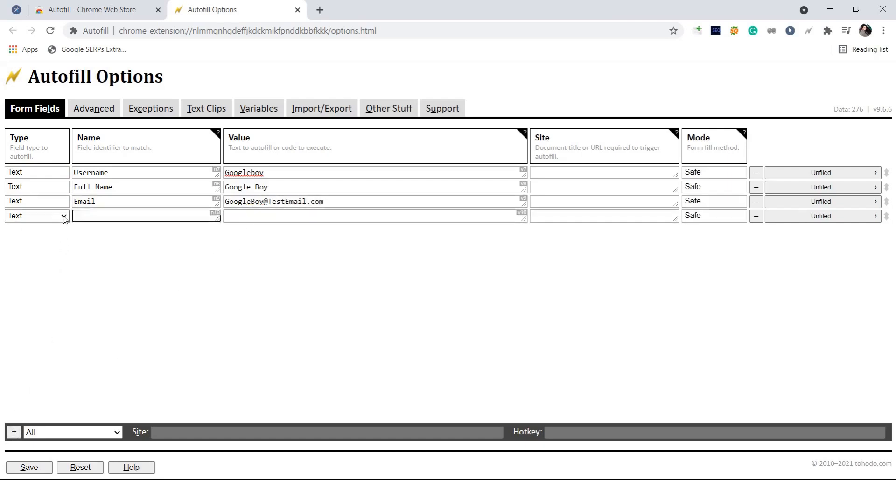
- Add two Password-type rules named Password, each with a masked password value
left_click(36, 215)
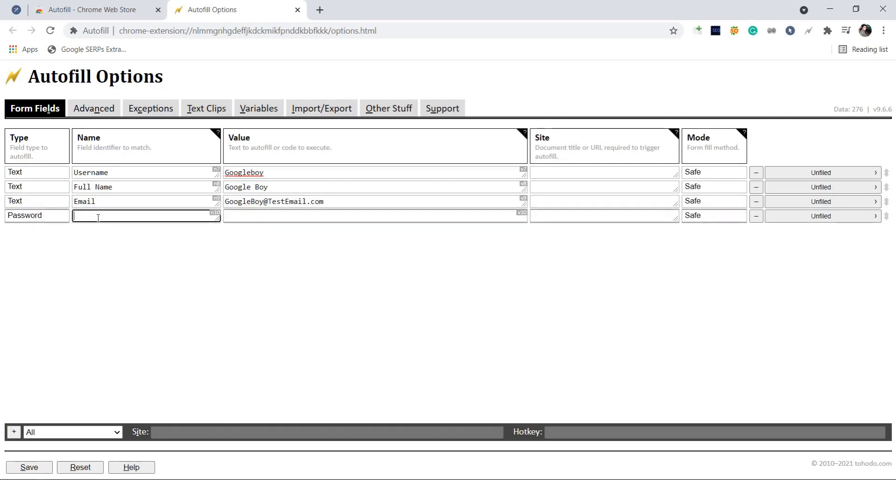
type("Password")
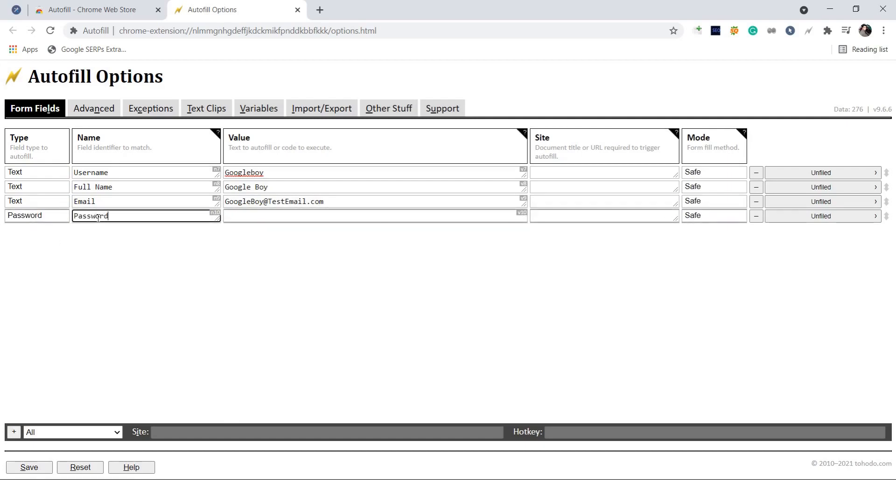
left_click(374, 216)
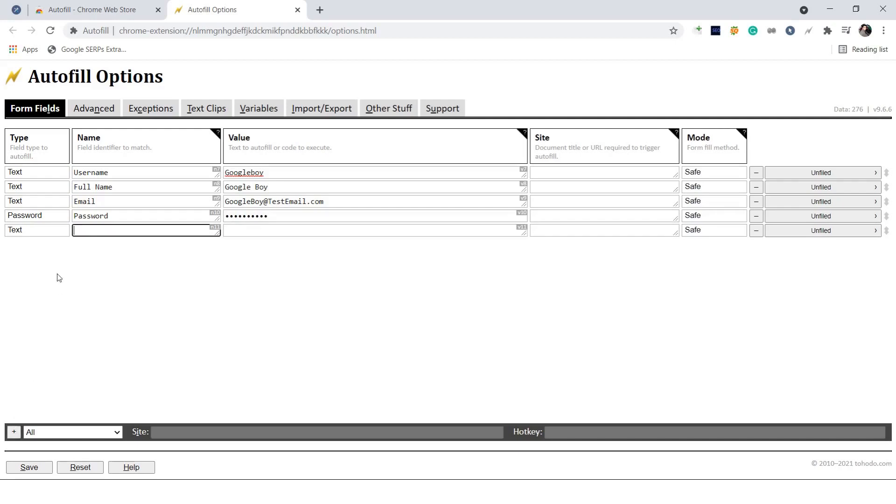
left_click(37, 231)
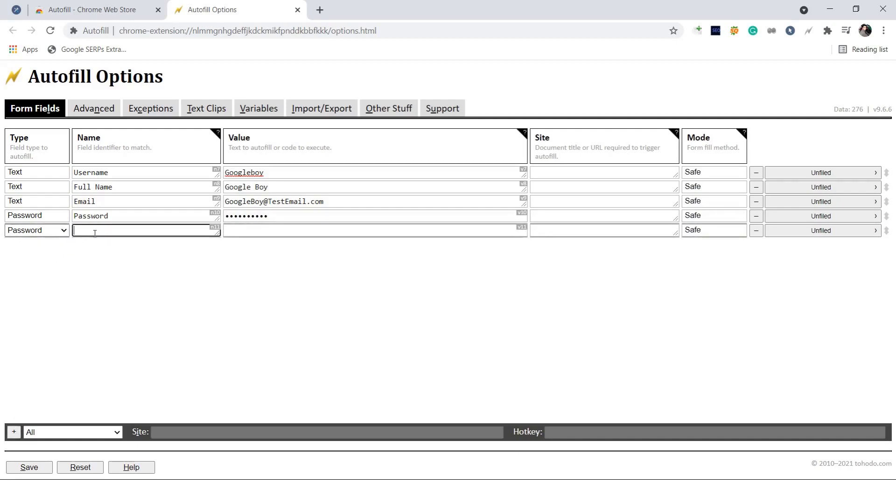
type("Password")
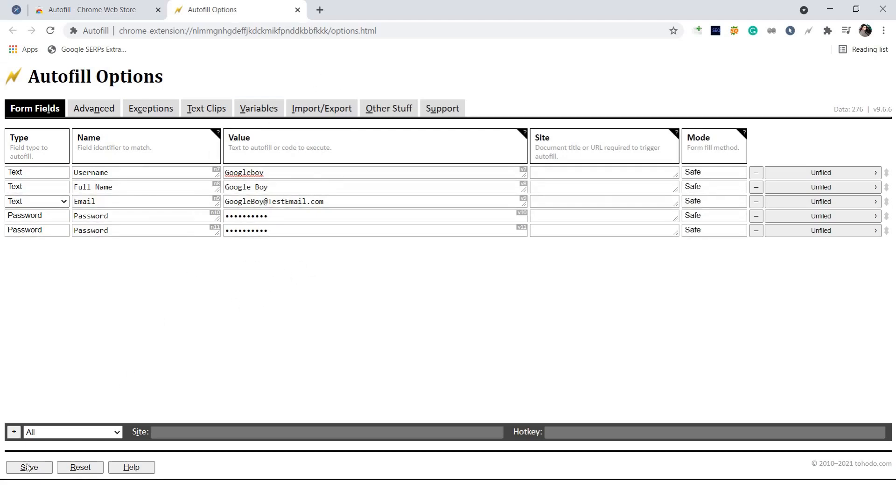
- Save the five Autofill rules
left_click(29, 467)
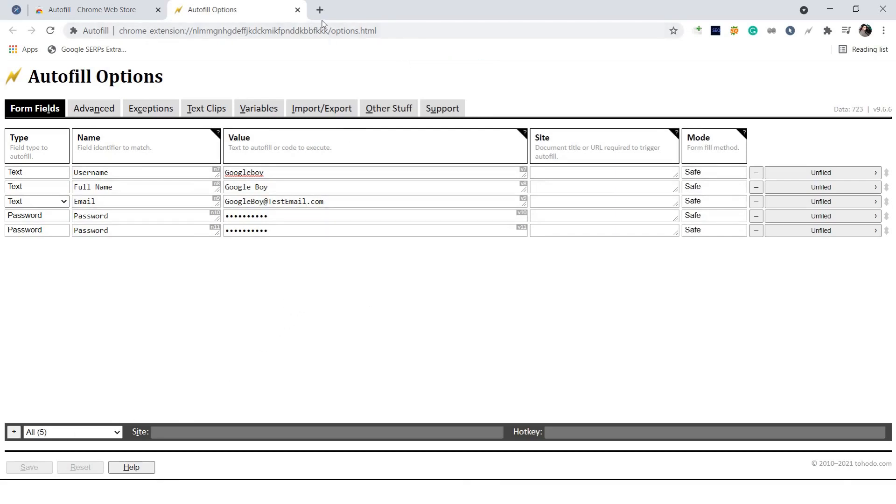
- Open a new tab for affiliated-business.com's Plikli CMS homepage
left_click(320, 9)
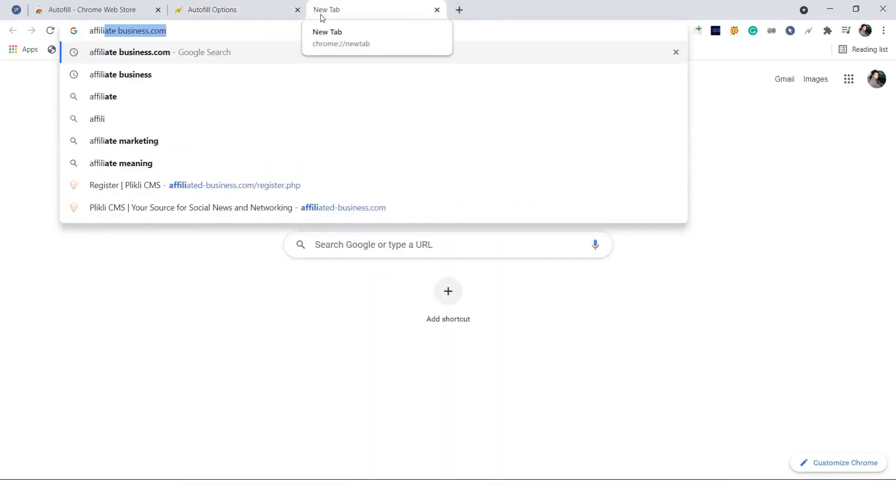
mouse_move(317, 44)
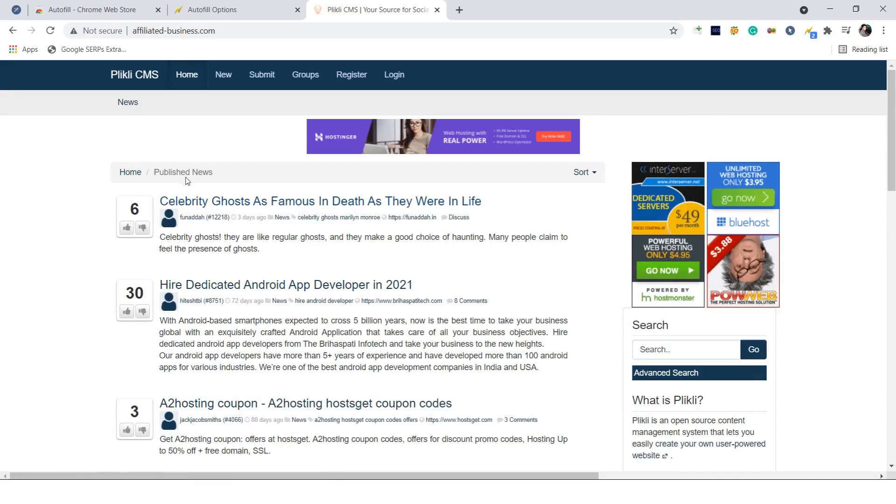
mouse_move(111, 83)
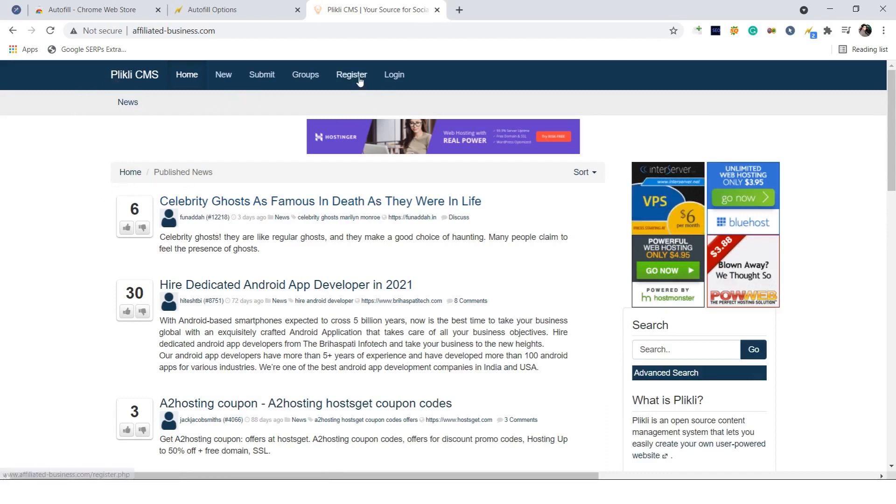
- Go to the Register page and clear the auto-filled Username field, leaving email and passwords filled
left_click(351, 75)
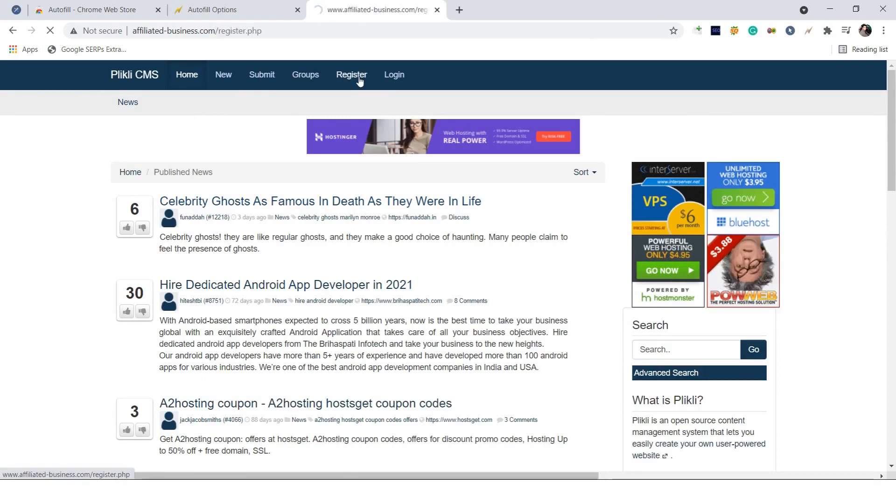
left_click(351, 75)
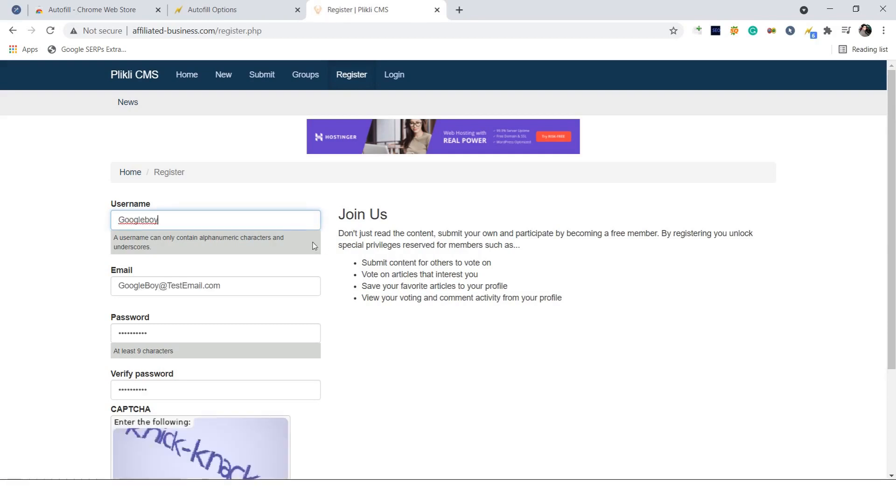
double_click(137, 219)
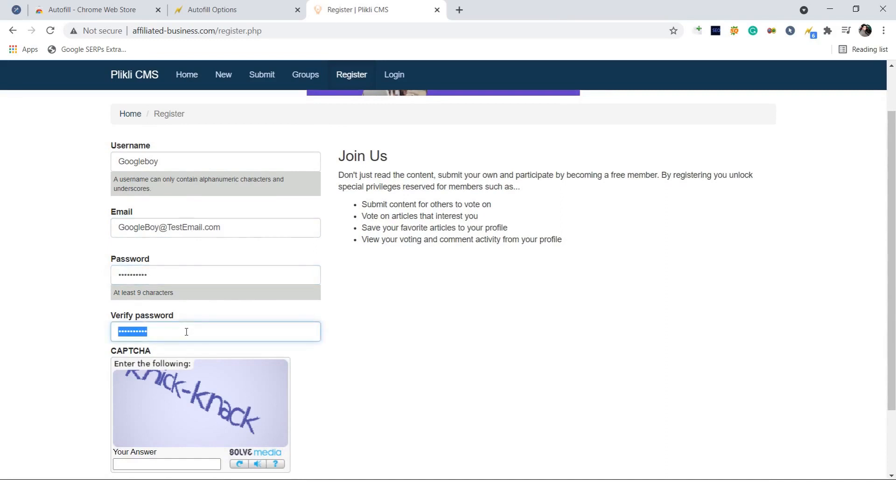
scroll("down", 3)
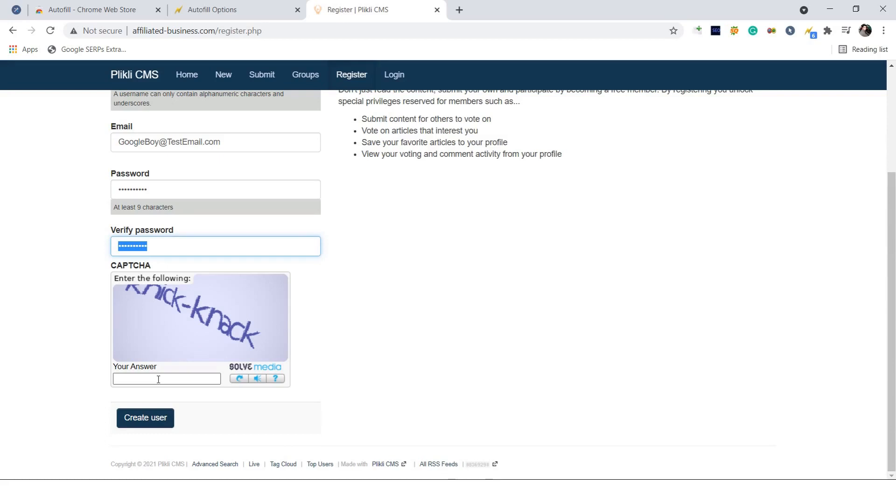
mouse_move(179, 376)
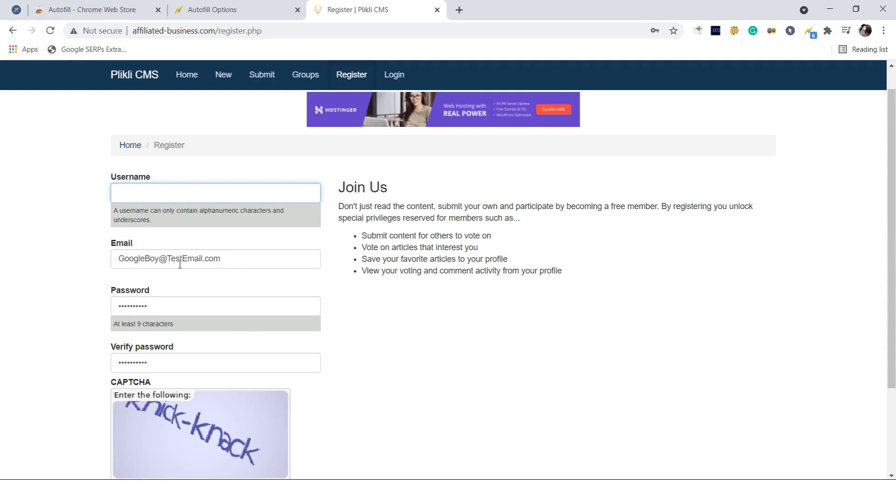
- Clear the Email field and reload register.php so Autofill refills Googleboy, the test email and both passwords
left_click(216, 259)
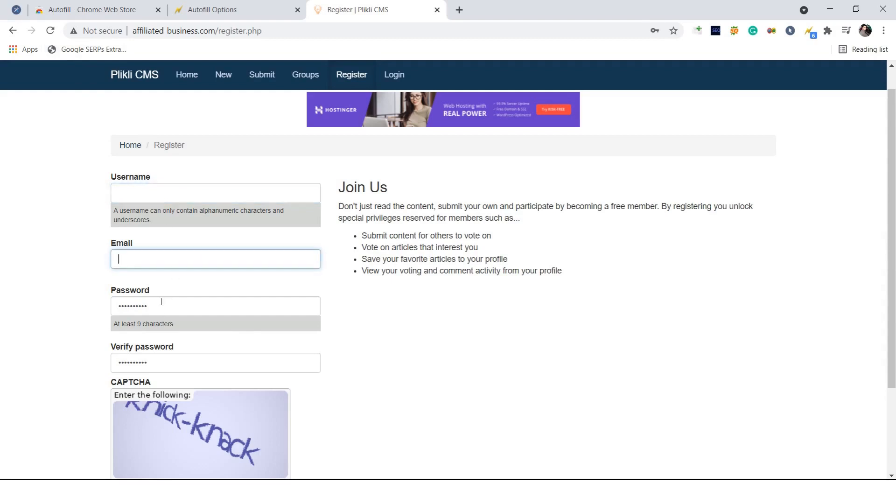
left_click(216, 306)
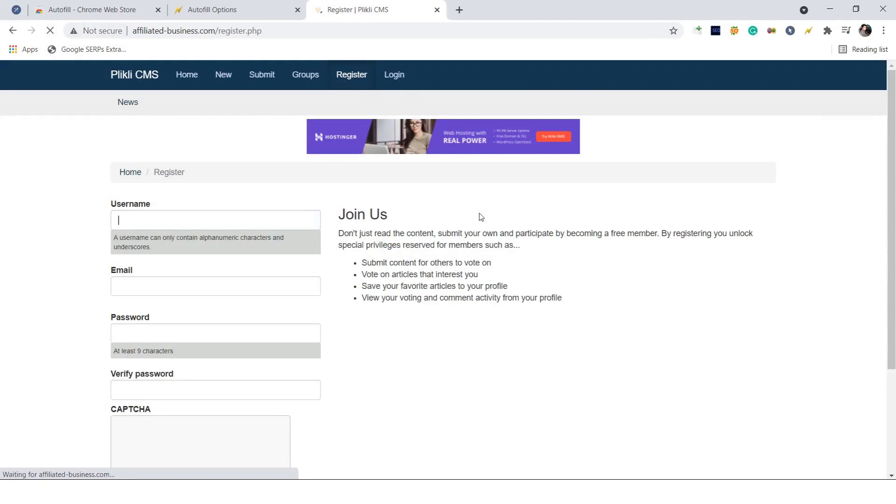
left_click(216, 220)
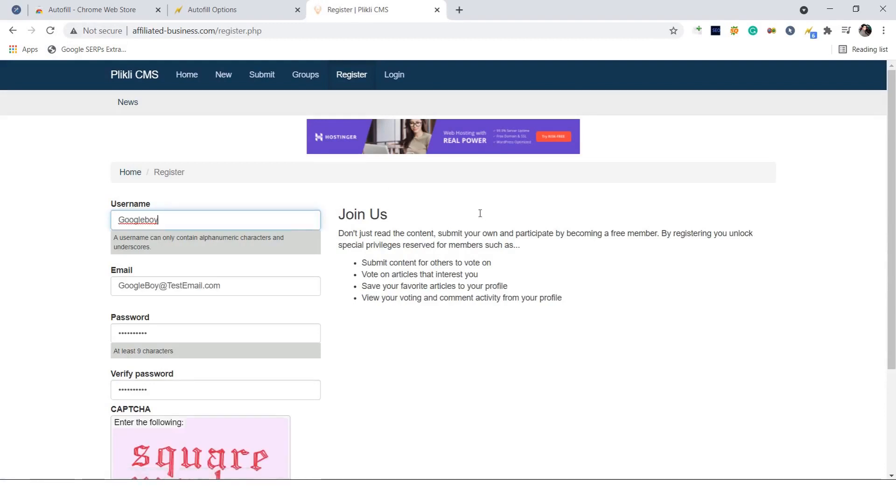